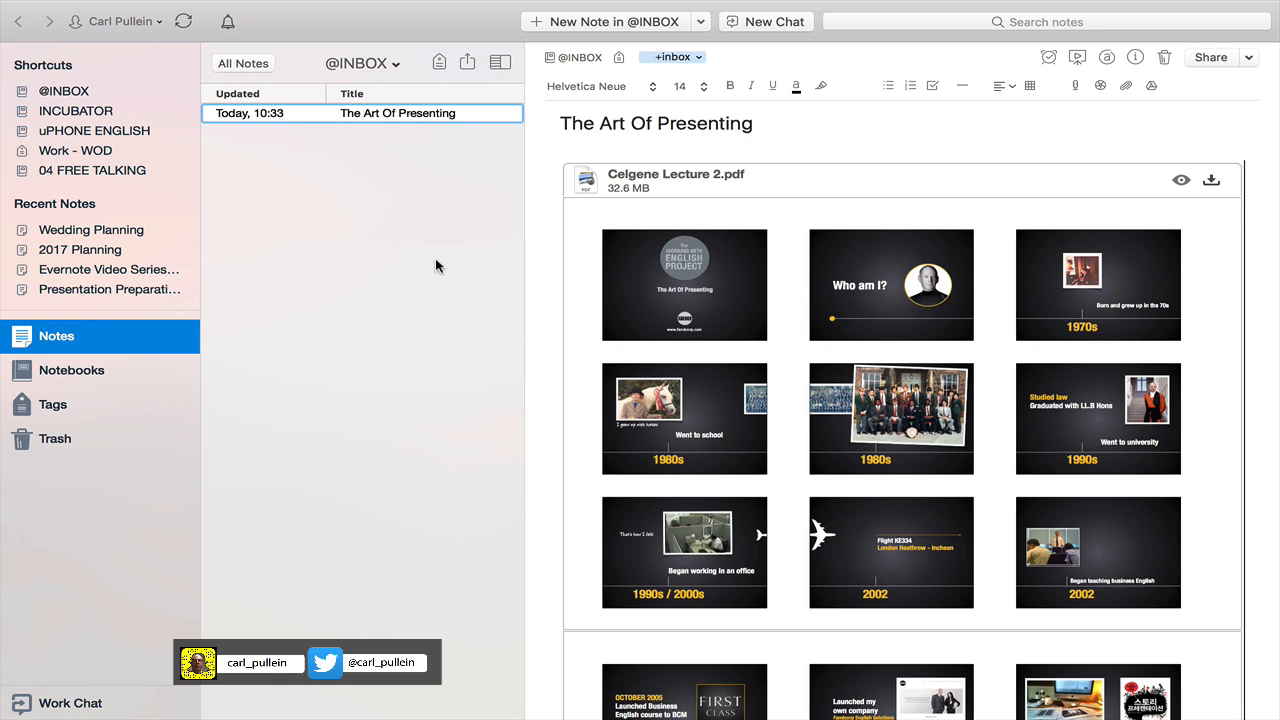
mouse_move(458, 271)
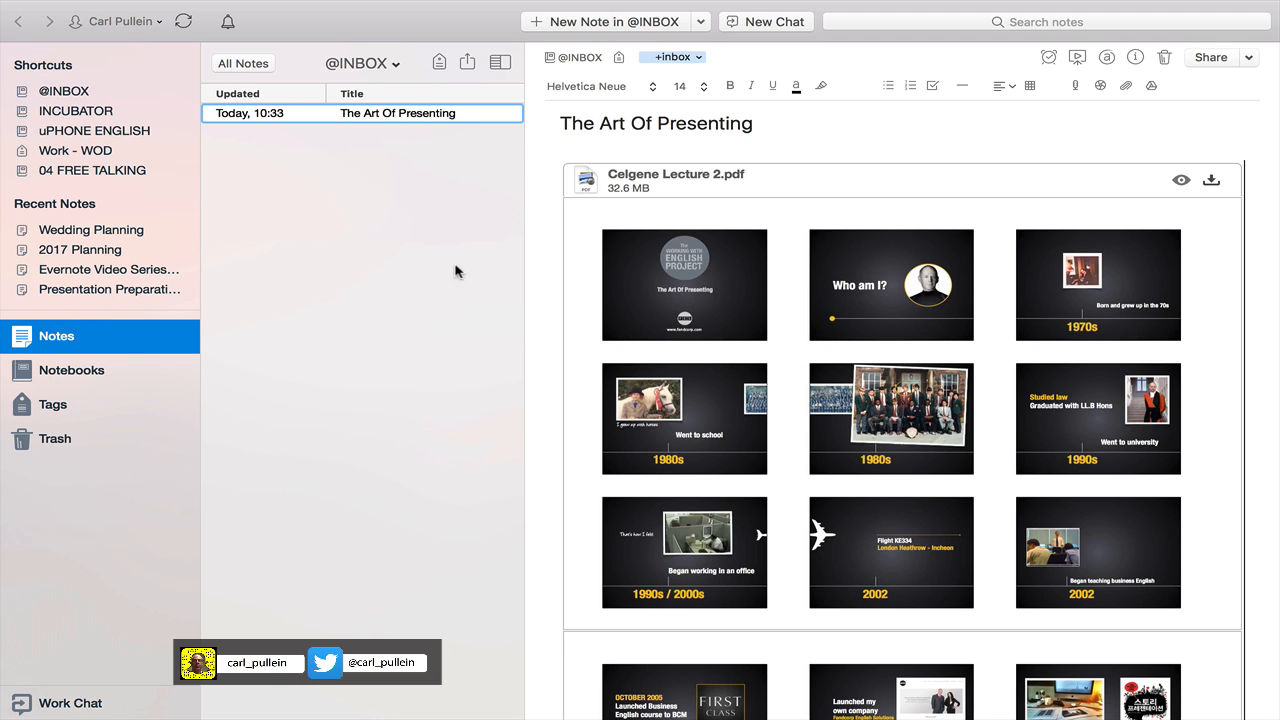
mouse_move(550, 264)
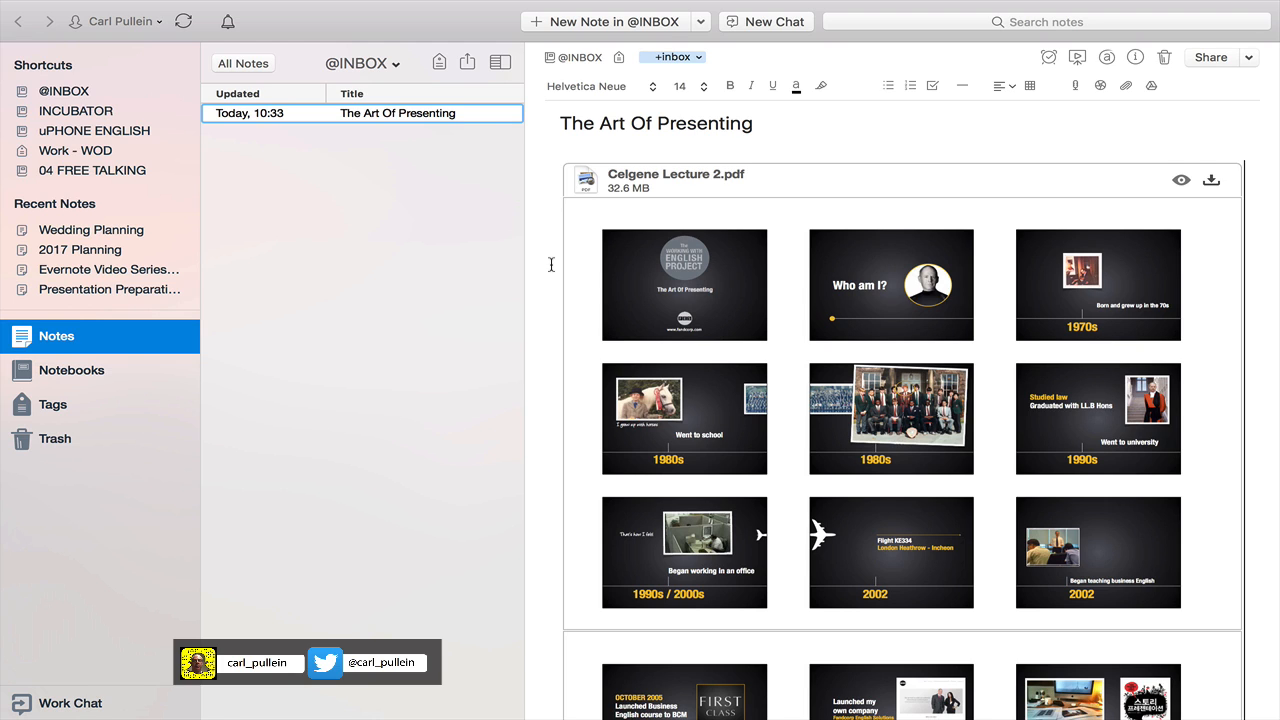
mouse_move(543, 254)
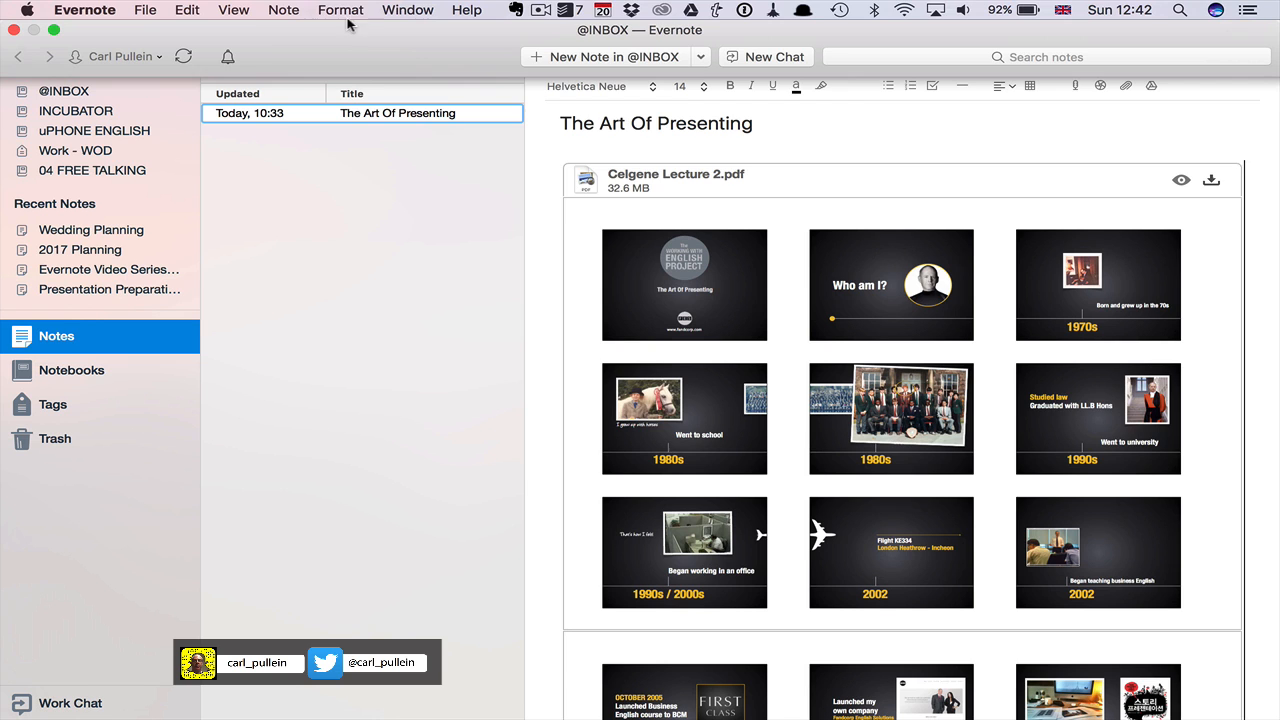
Start presenting 'The Art Of Presenting' note full-screen via Note > Present and dismiss the navigation tip
left_click(283, 9)
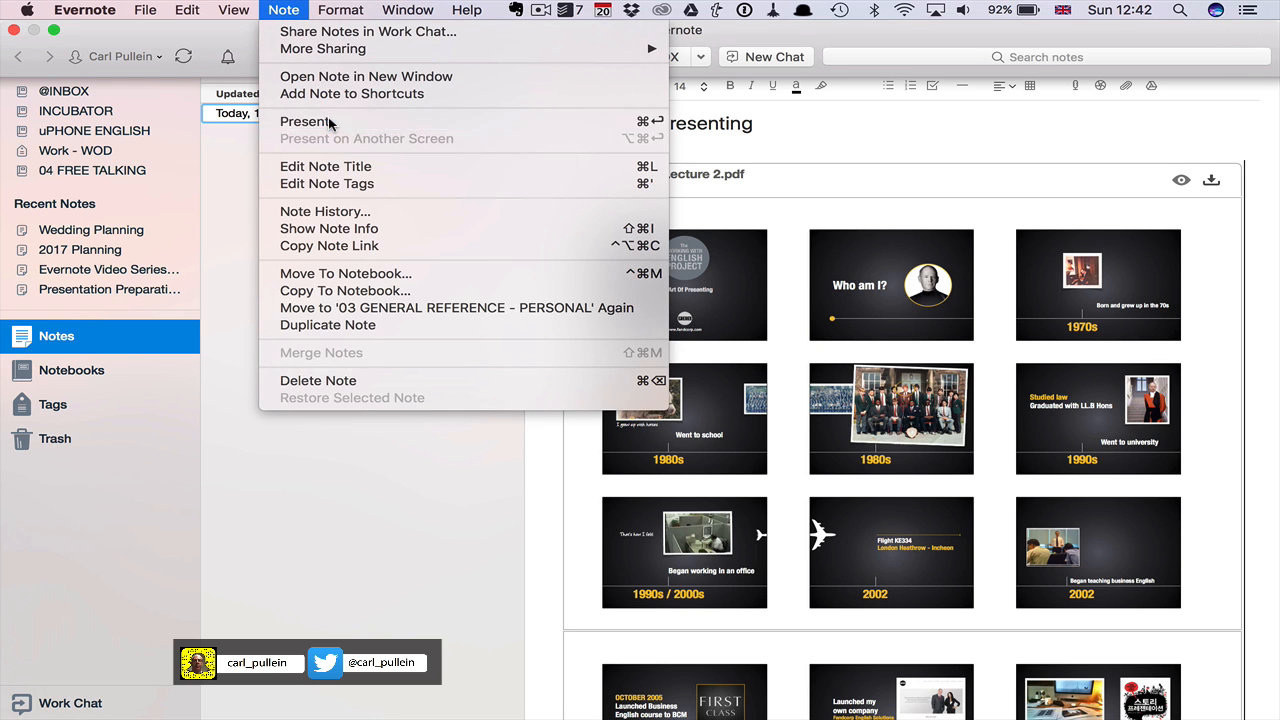
left_click(307, 121)
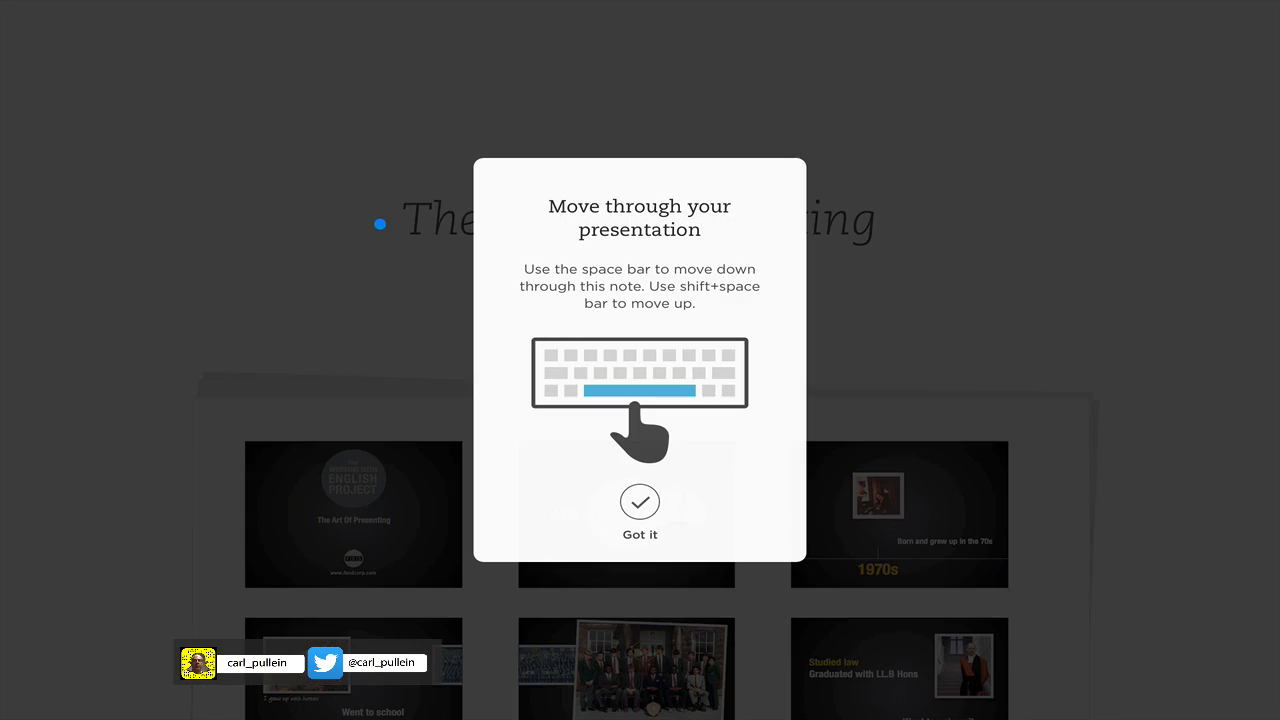
left_click(639, 513)
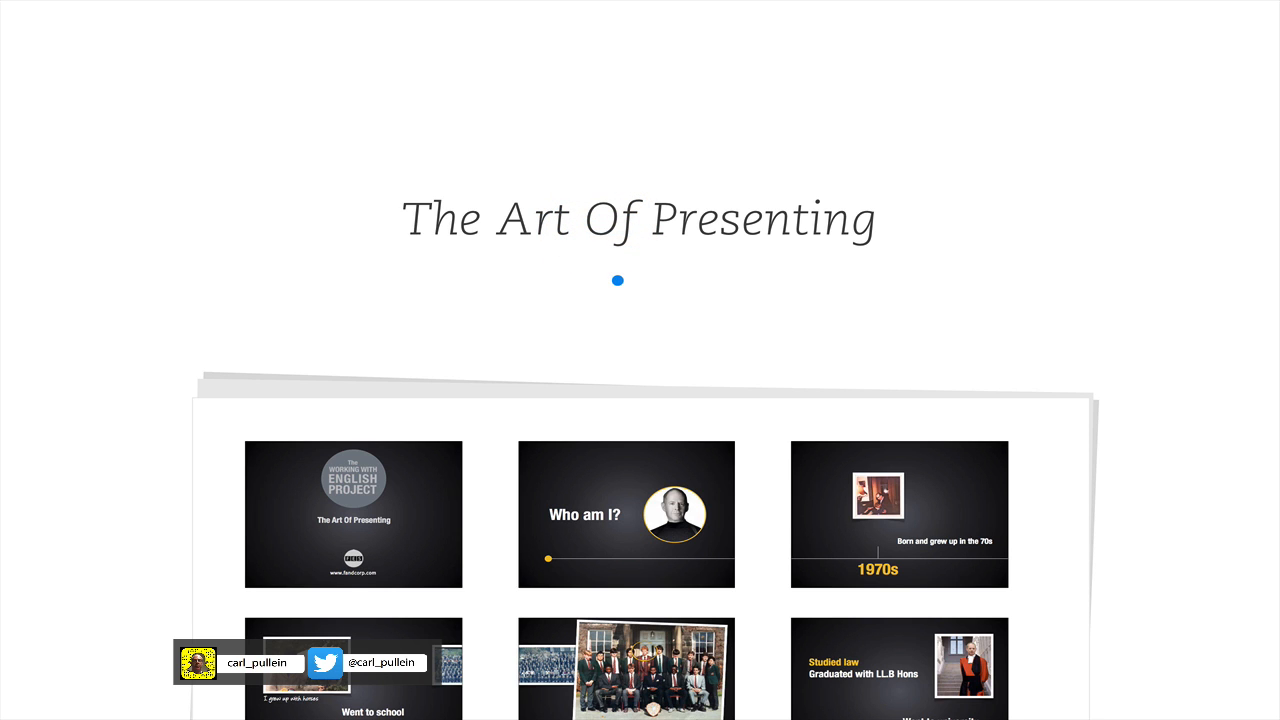
Scroll a little way down into the presentation below the title
scroll("down", 3)
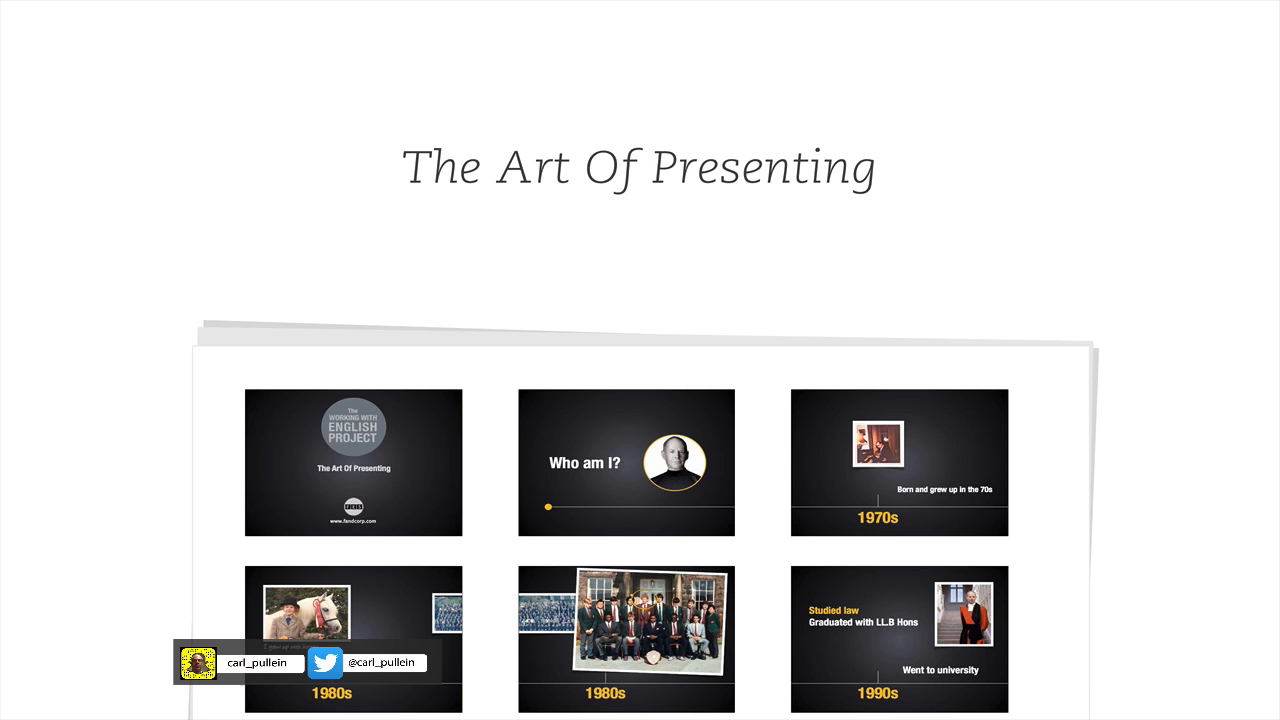
scroll("down", 3)
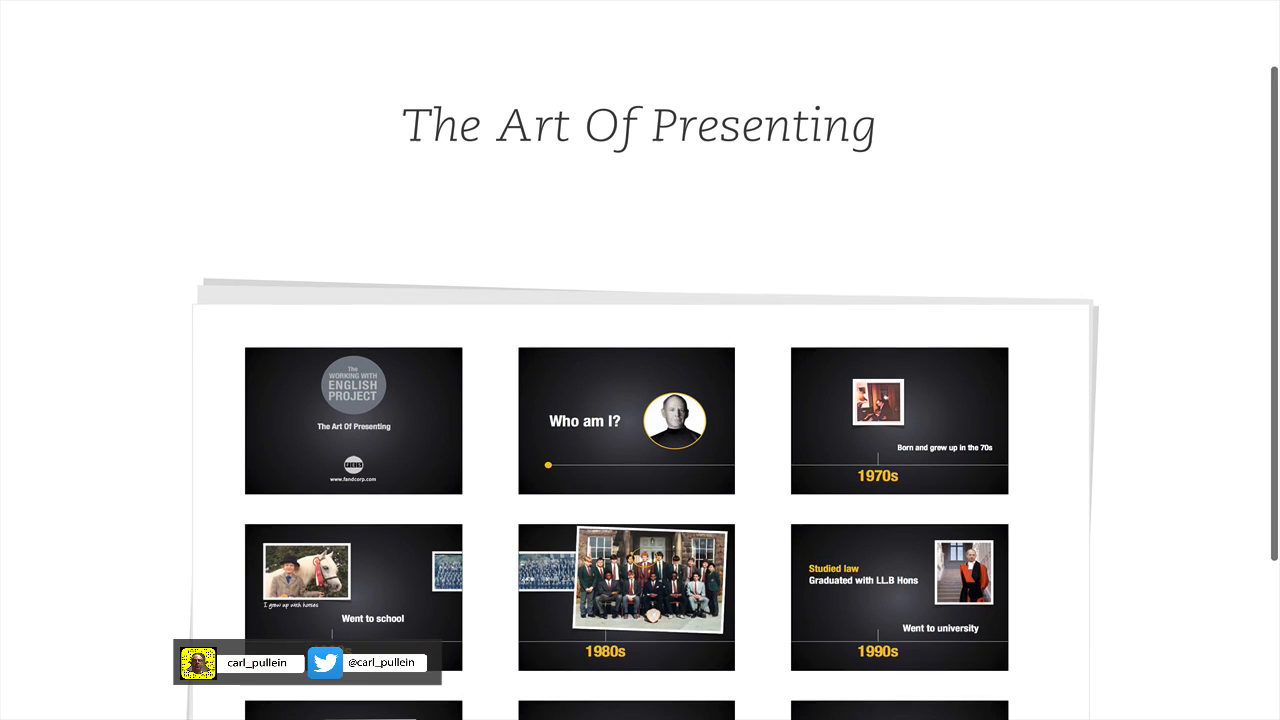
scroll("down", 3)
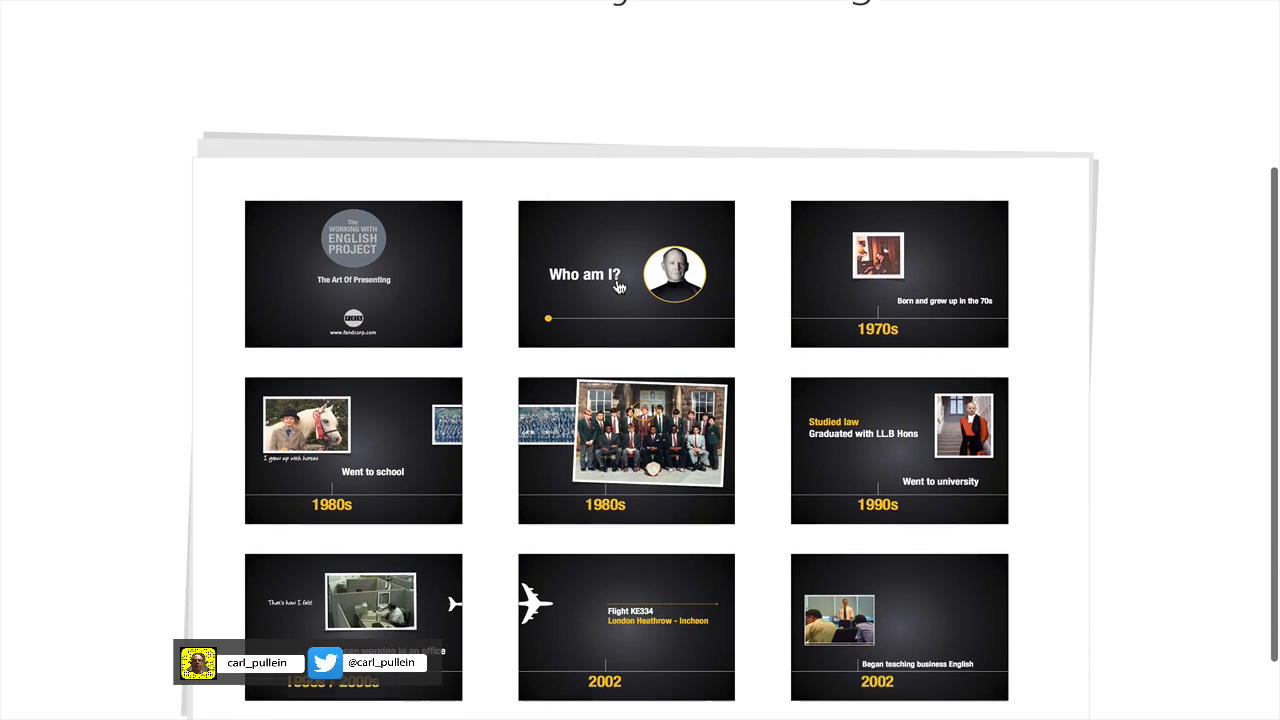
scroll("down", 3)
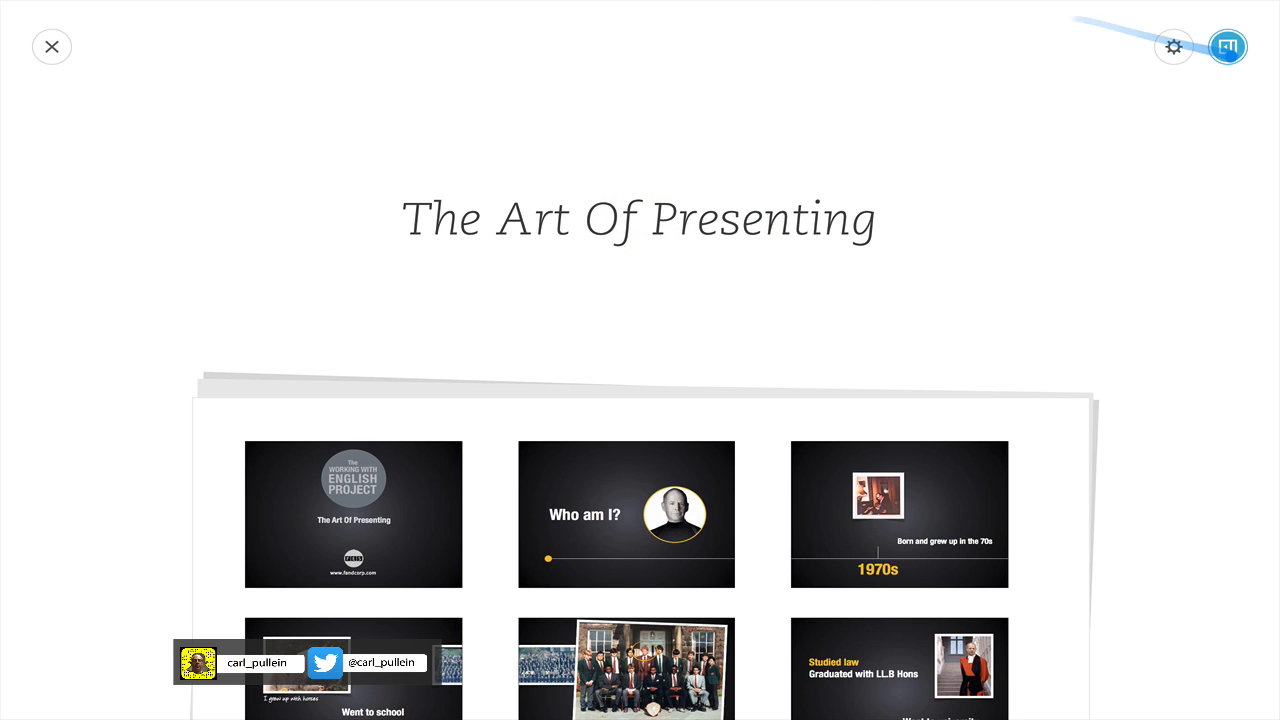
left_click(1174, 47)
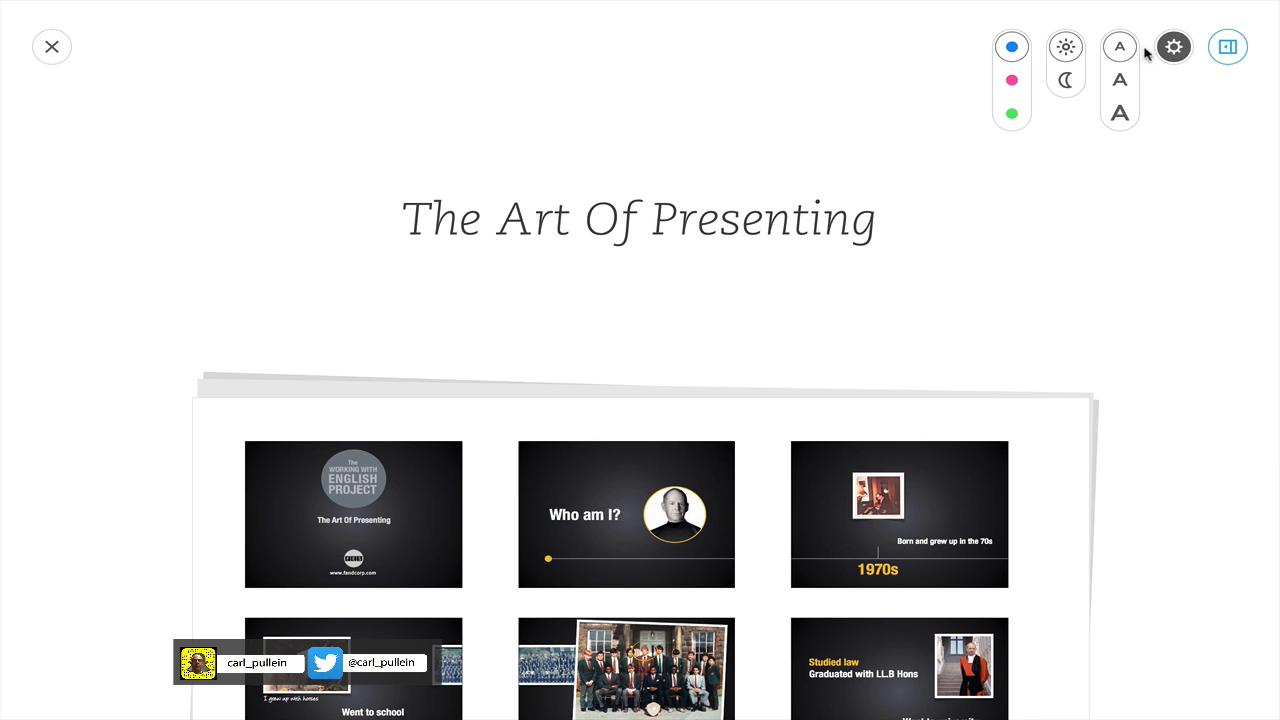
mouse_move(1120, 80)
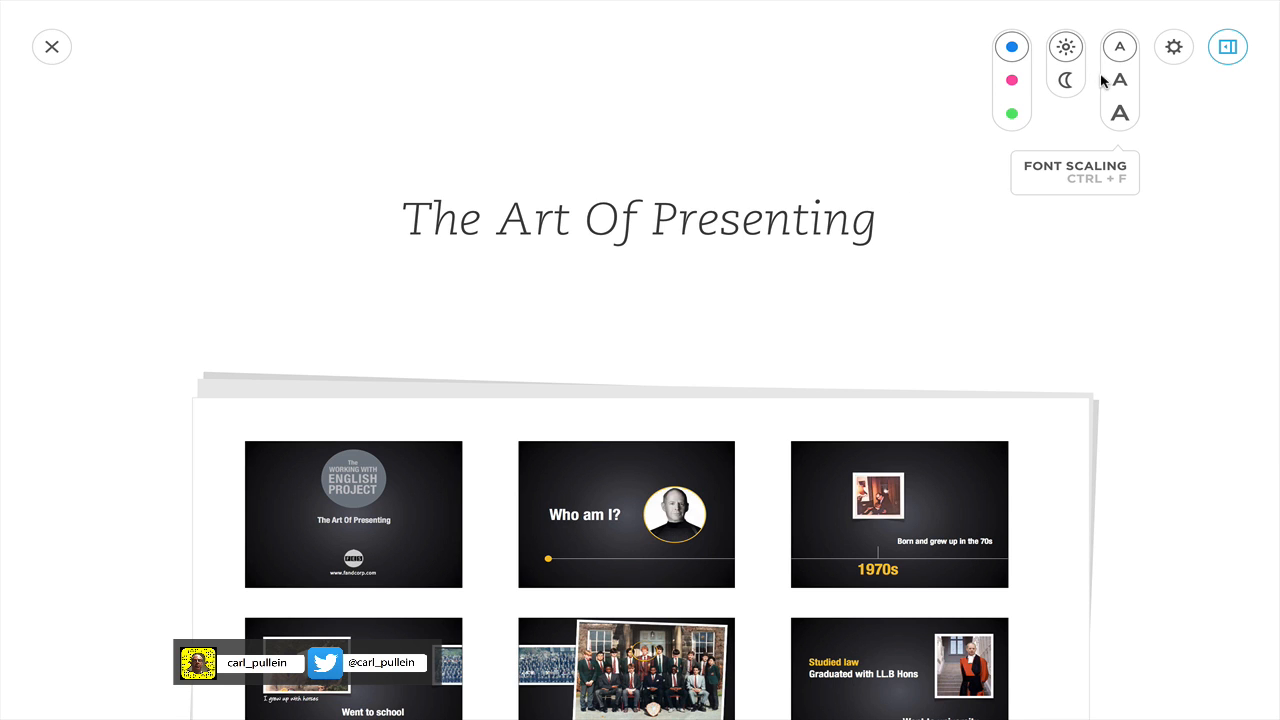
mouse_move(1065, 47)
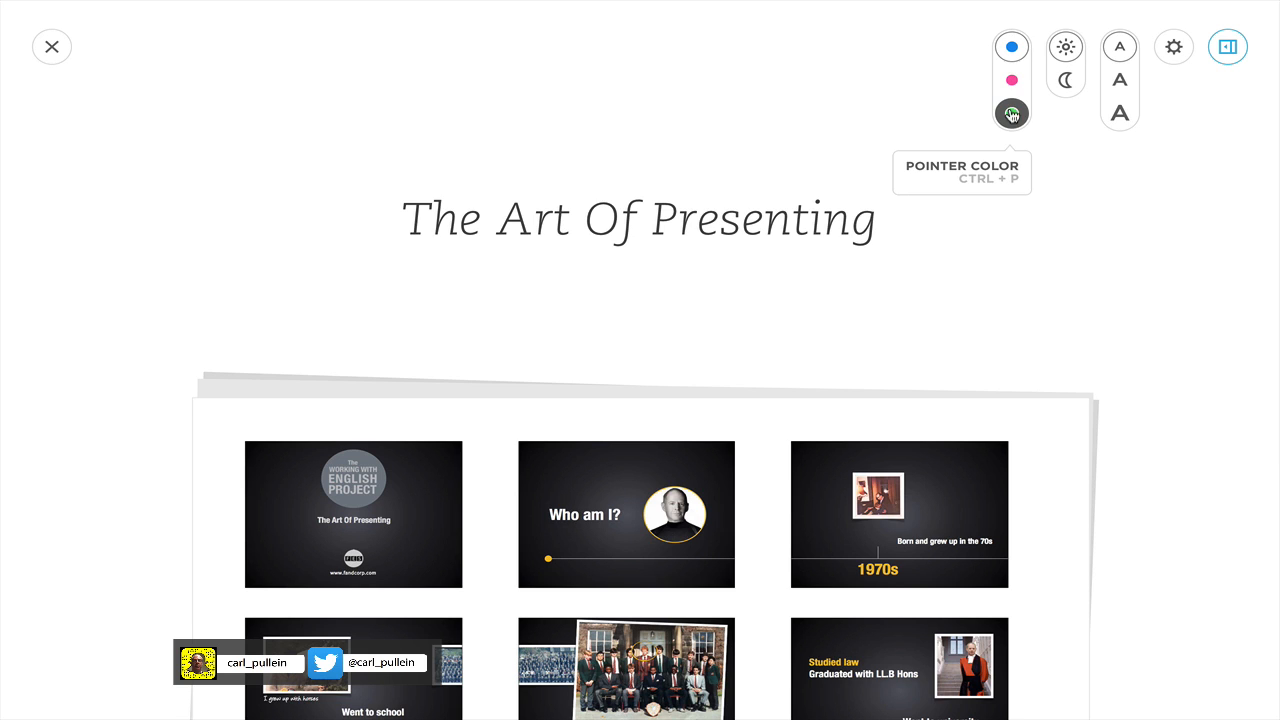
left_click(1011, 80)
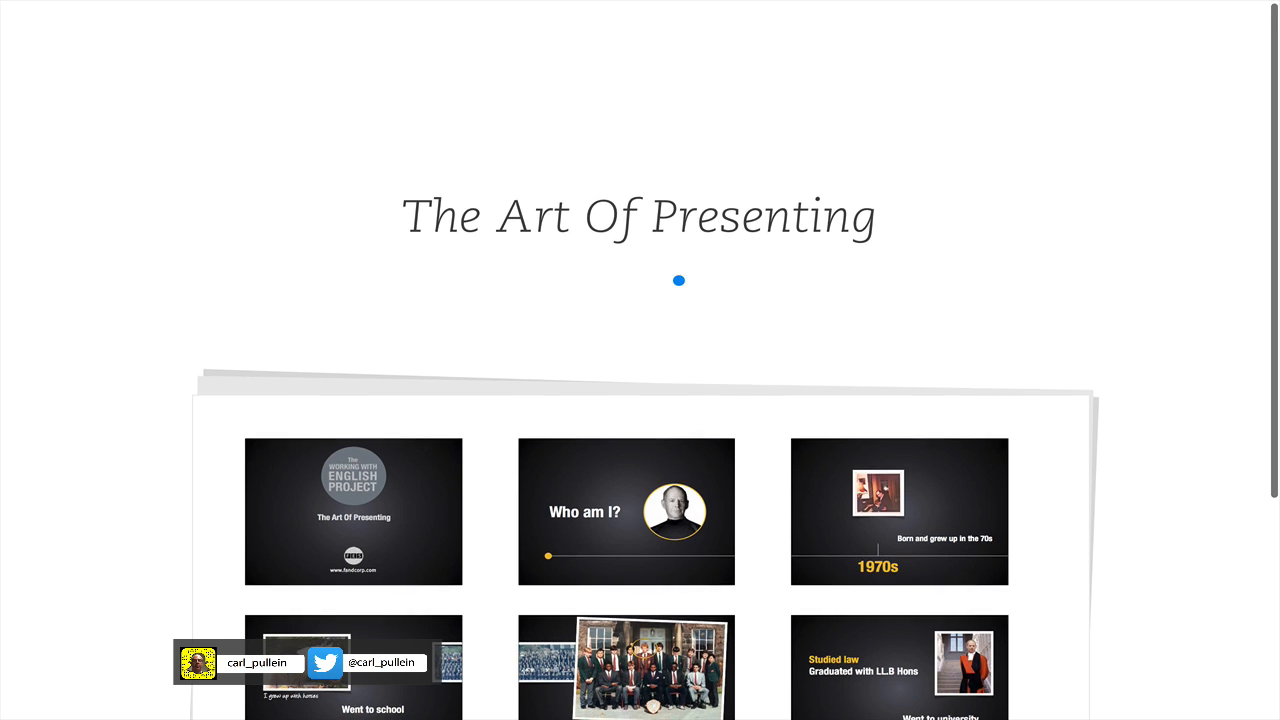
Scroll the presentation past the timeline slides to the audience and communication slides
scroll("down", 3)
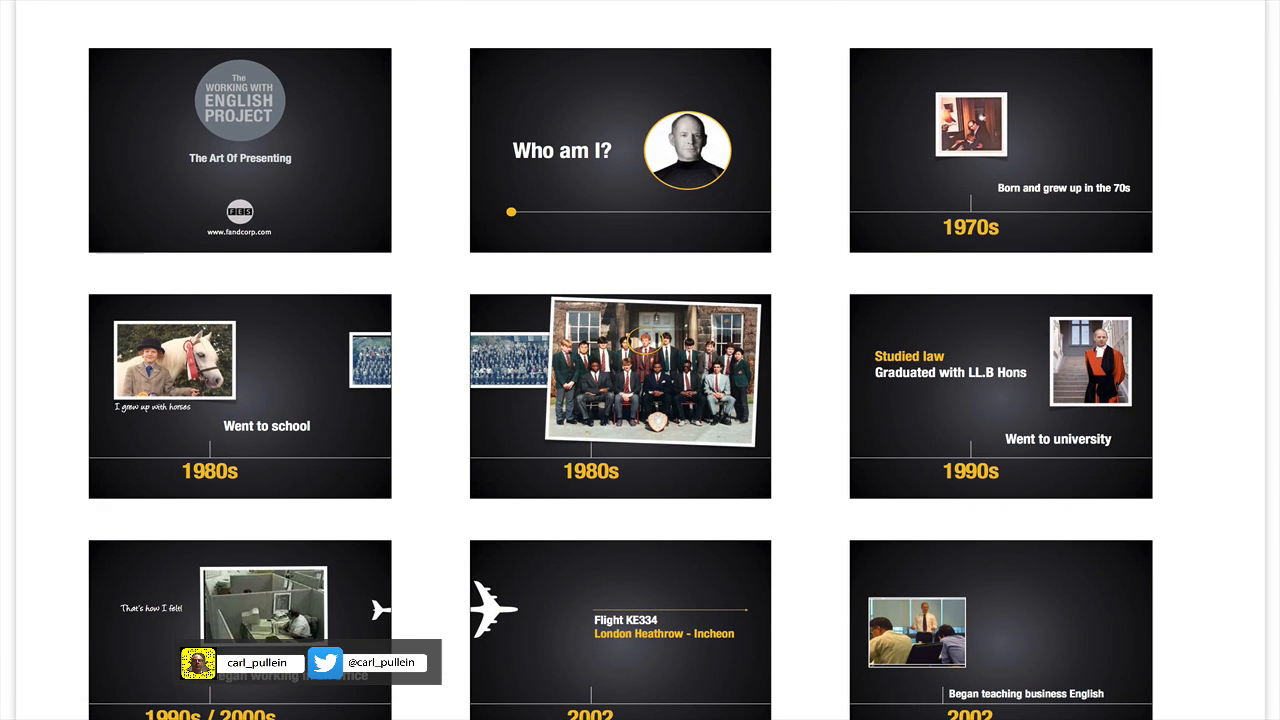
scroll("down", 3)
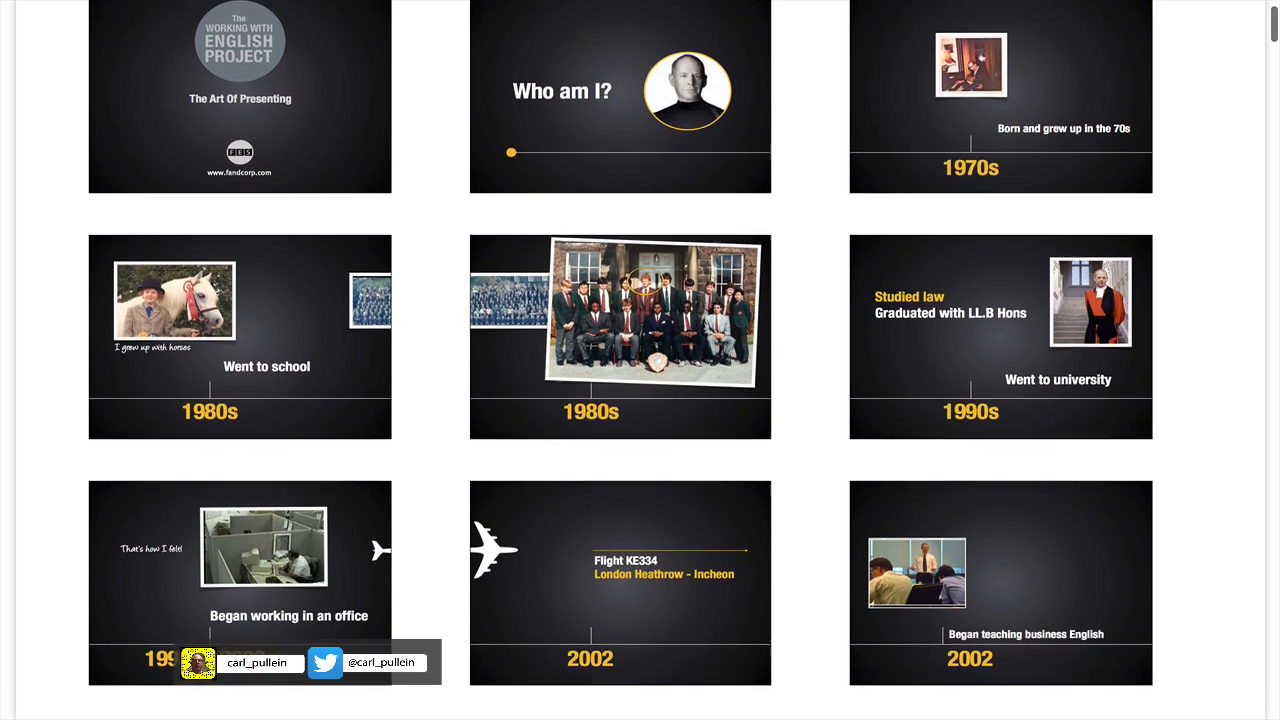
scroll("down", 3)
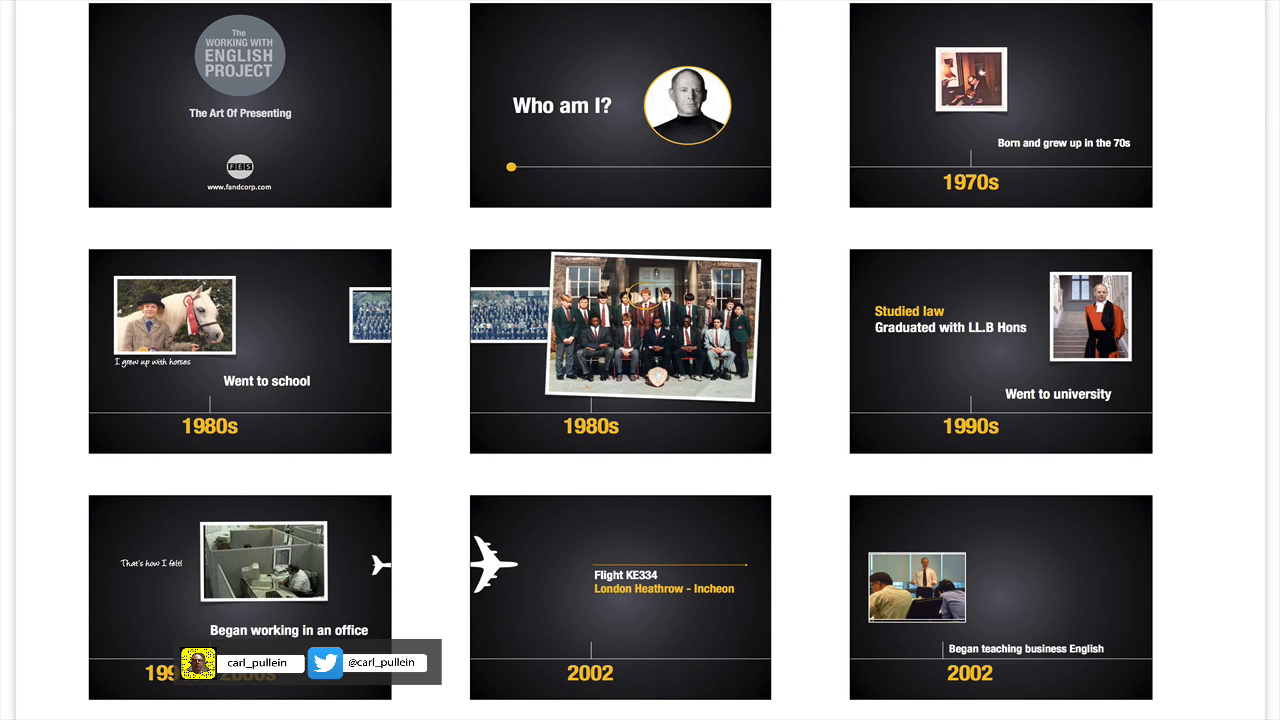
scroll("down", 3)
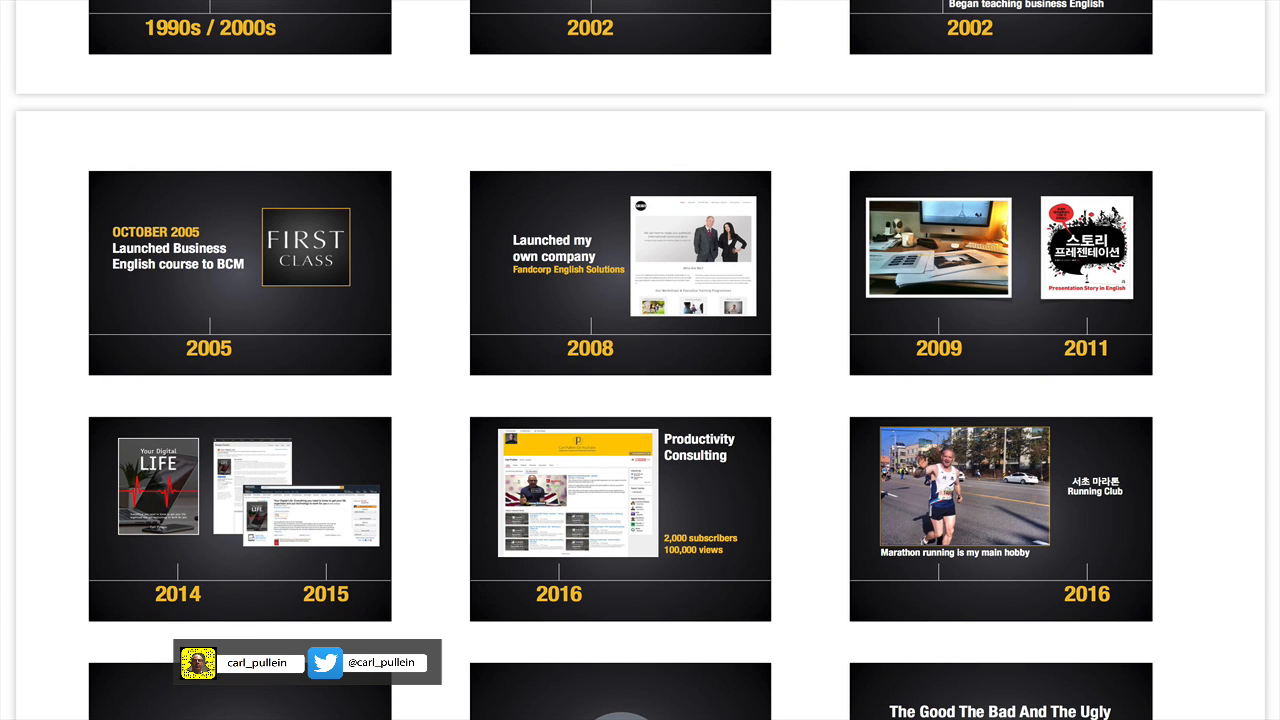
scroll("down", 3)
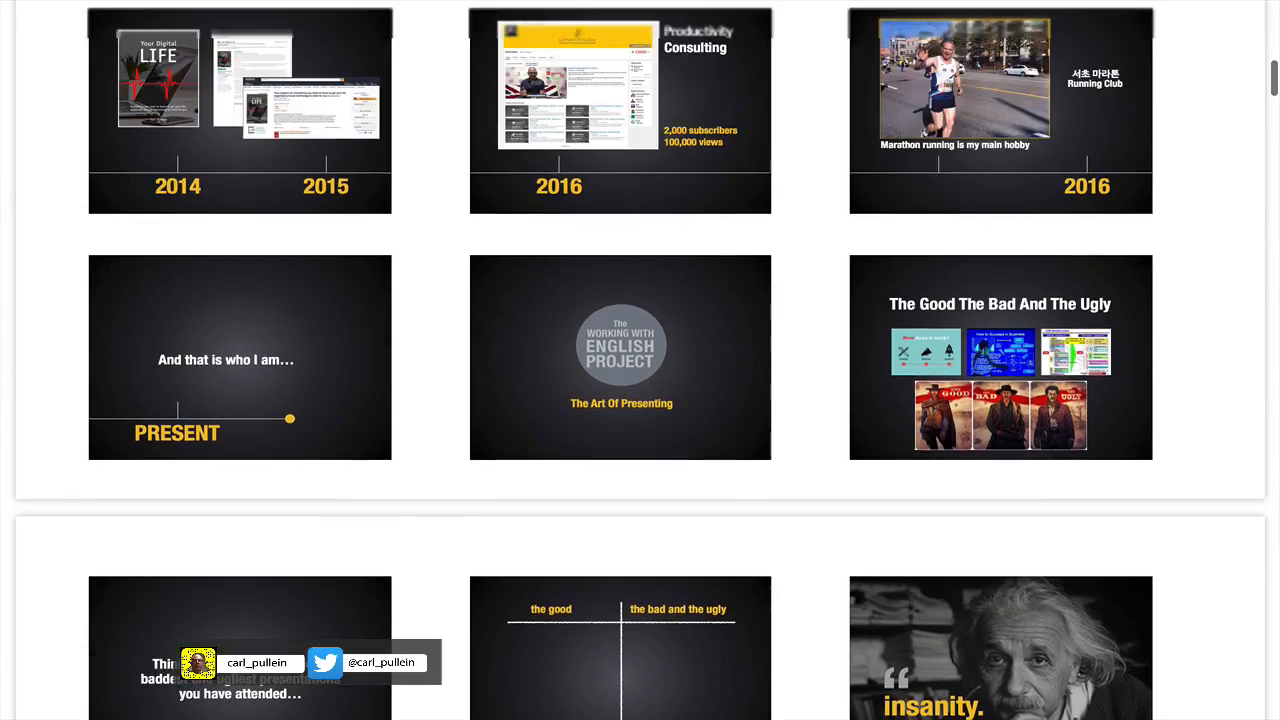
scroll("down", 3)
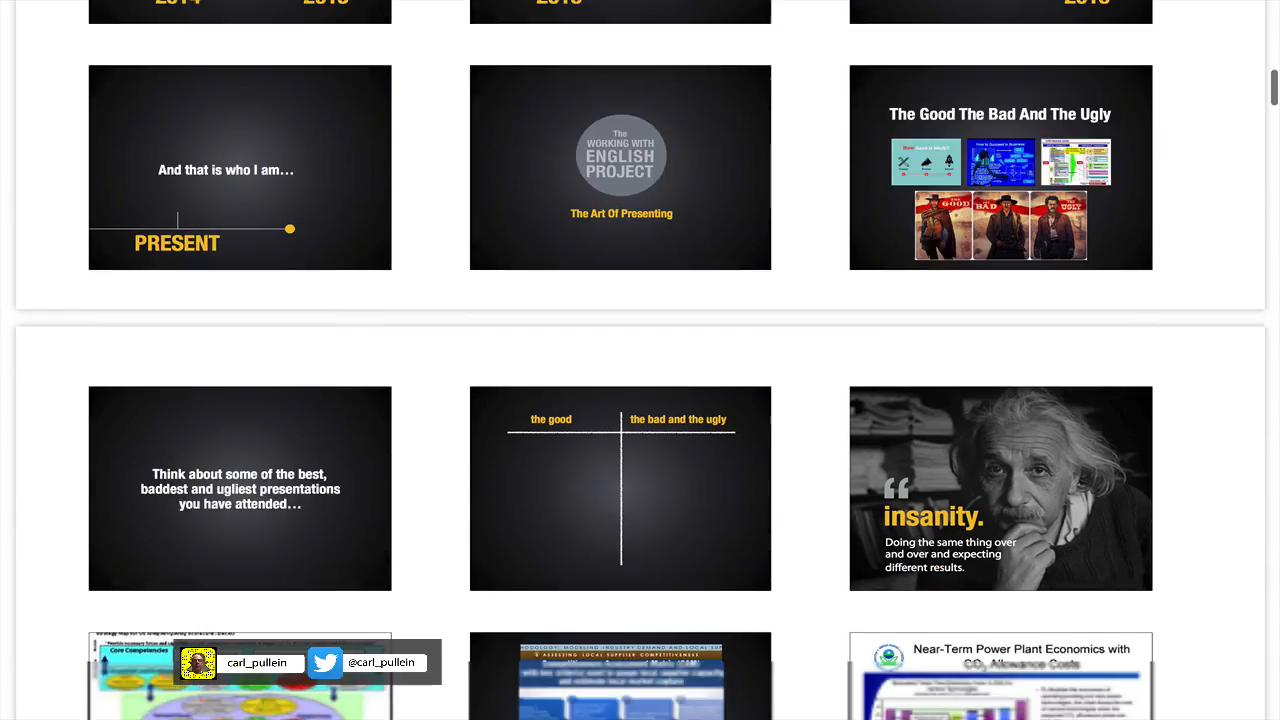
scroll("down", 3)
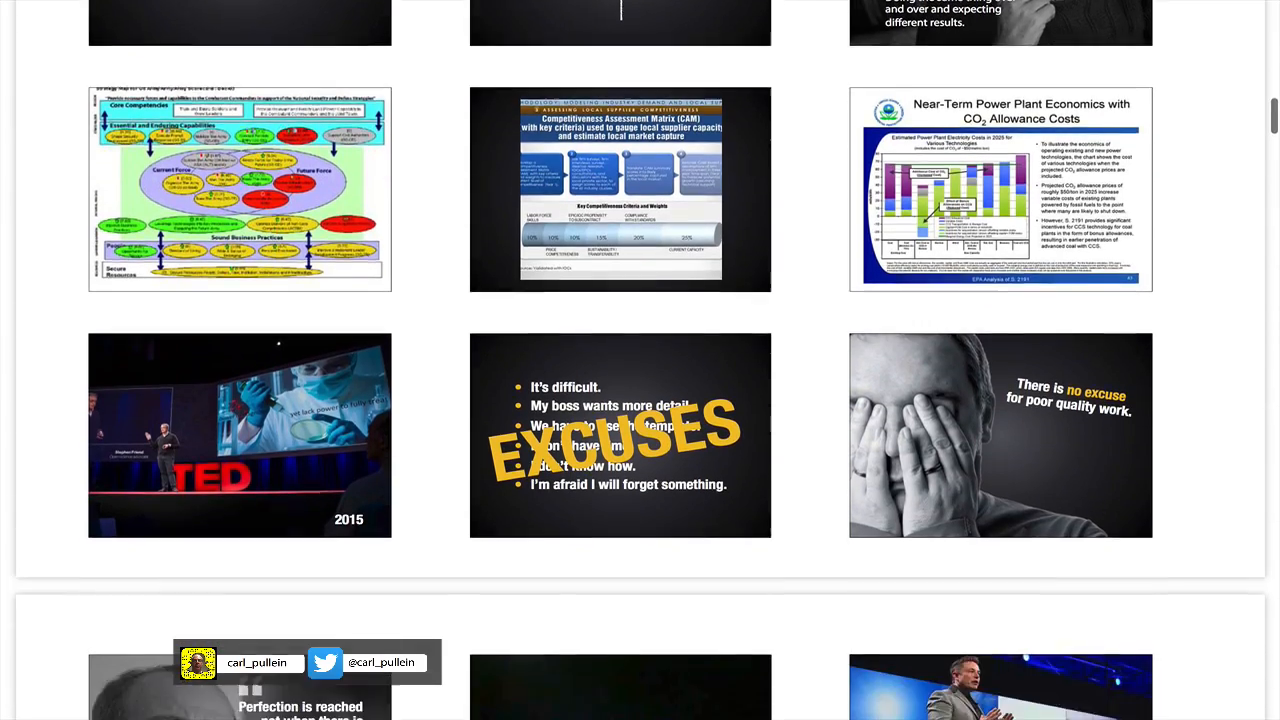
scroll("down", 3)
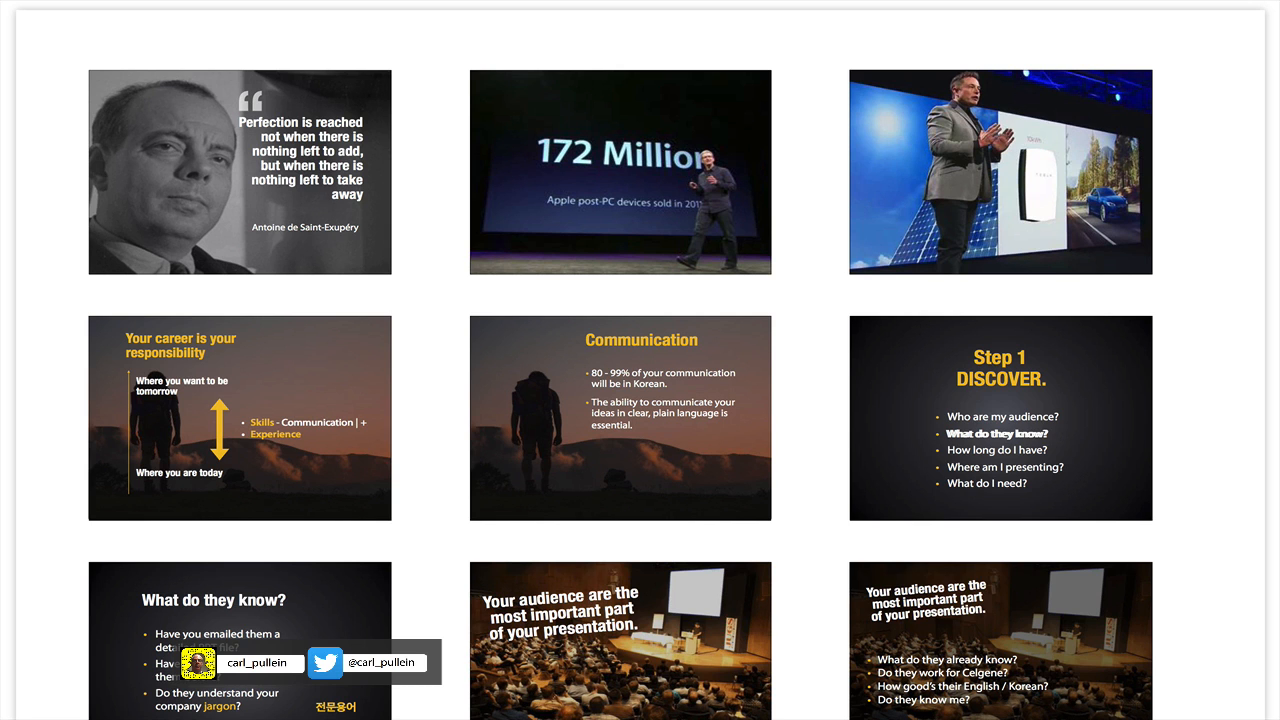
Scroll on from the Step 2 THINK slides through the storytelling and DJ slides
scroll("down", 3)
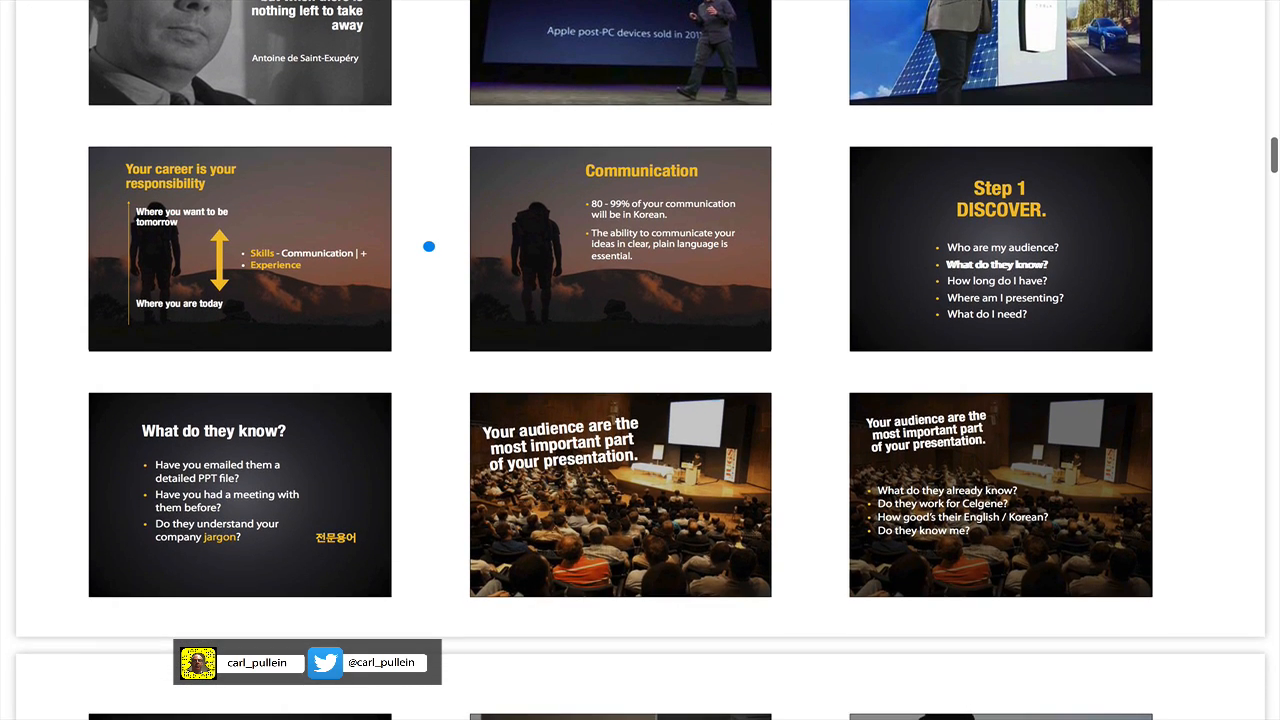
scroll("down", 3)
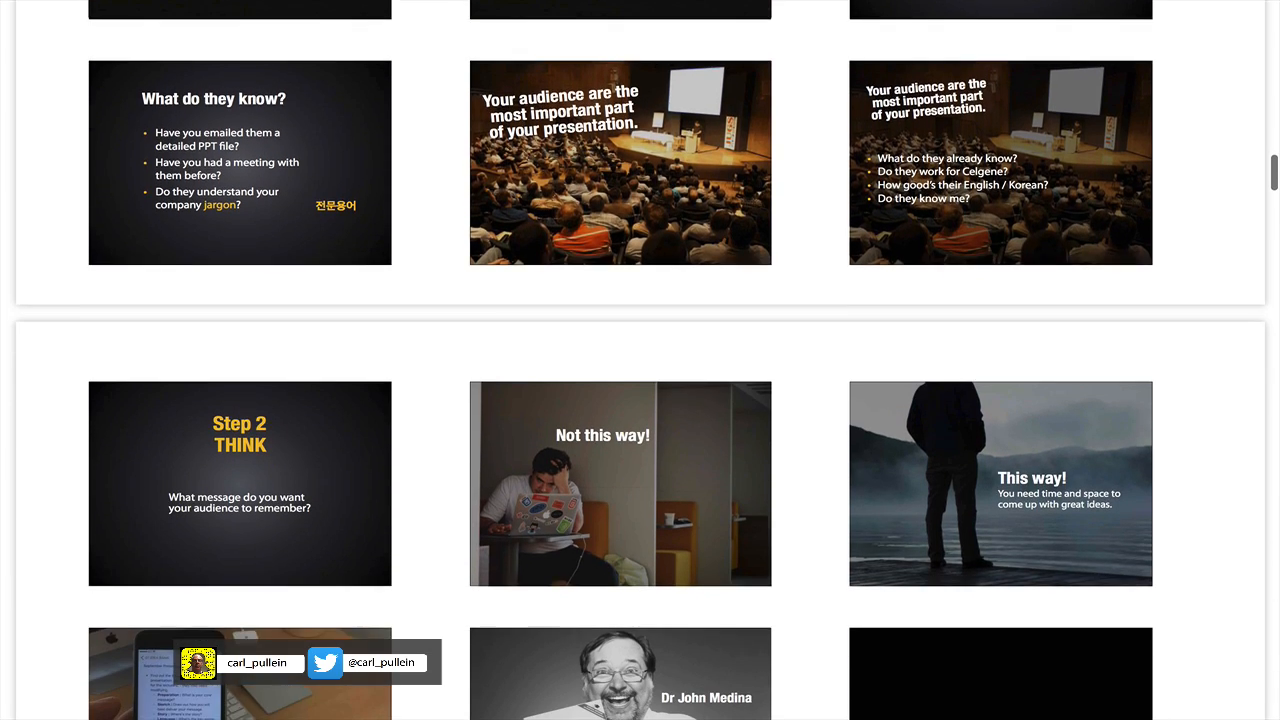
scroll("down", 3)
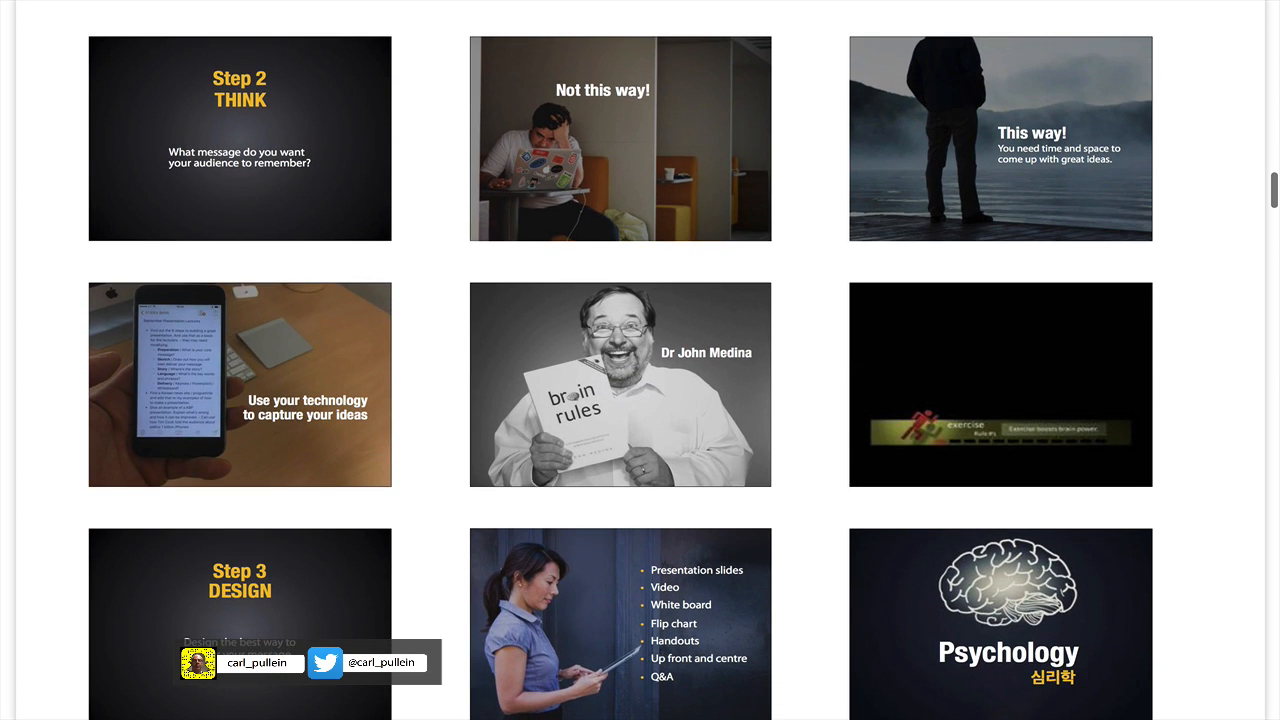
scroll("down", 3)
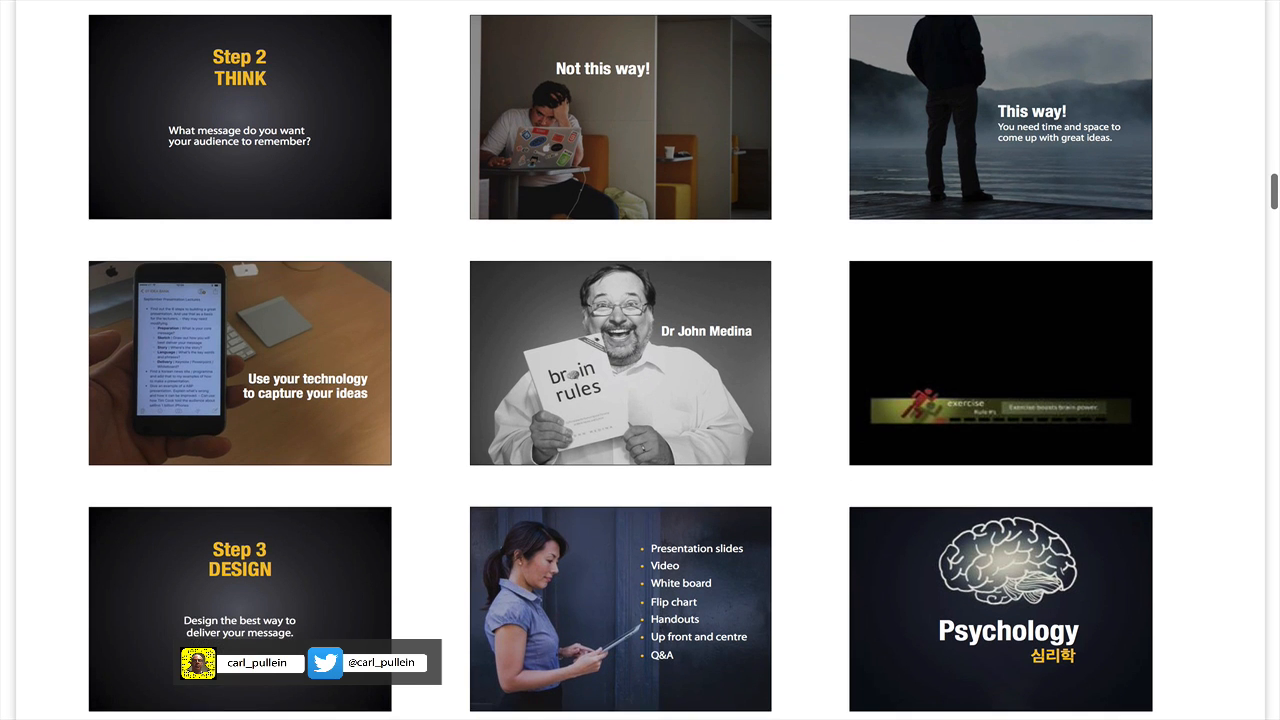
scroll("down", 3)
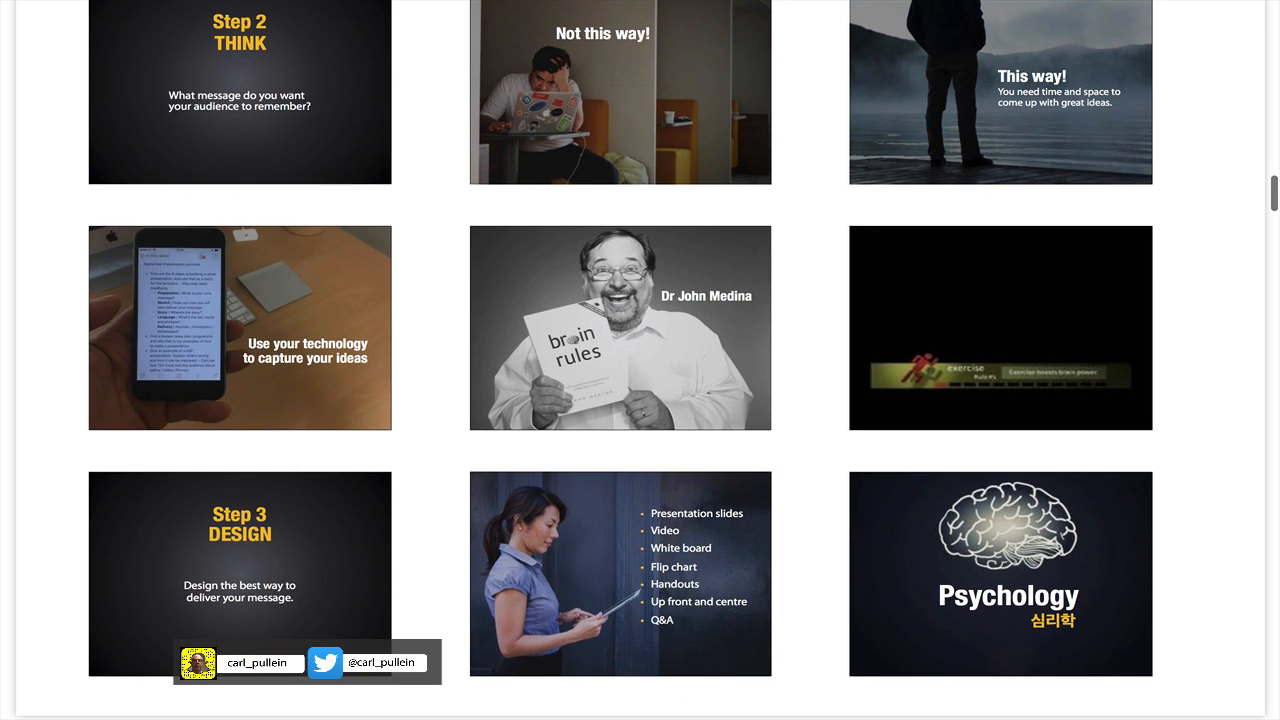
scroll("down", 3)
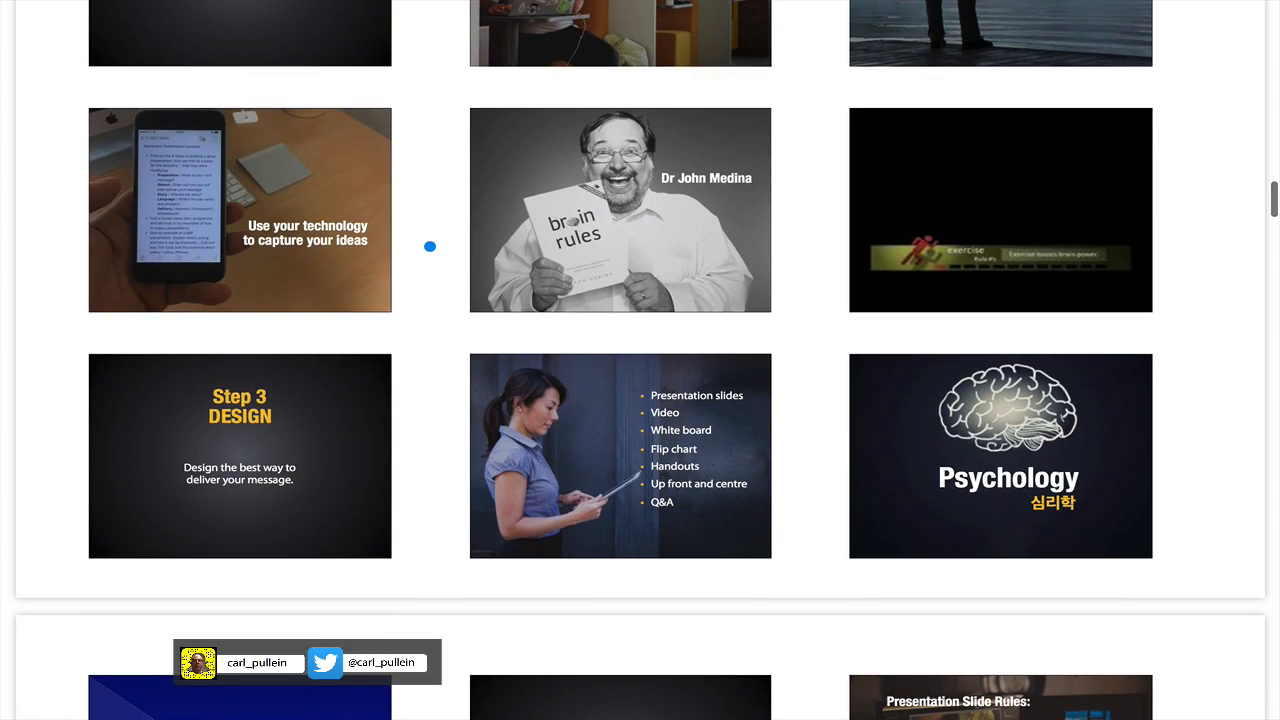
scroll("down", 3)
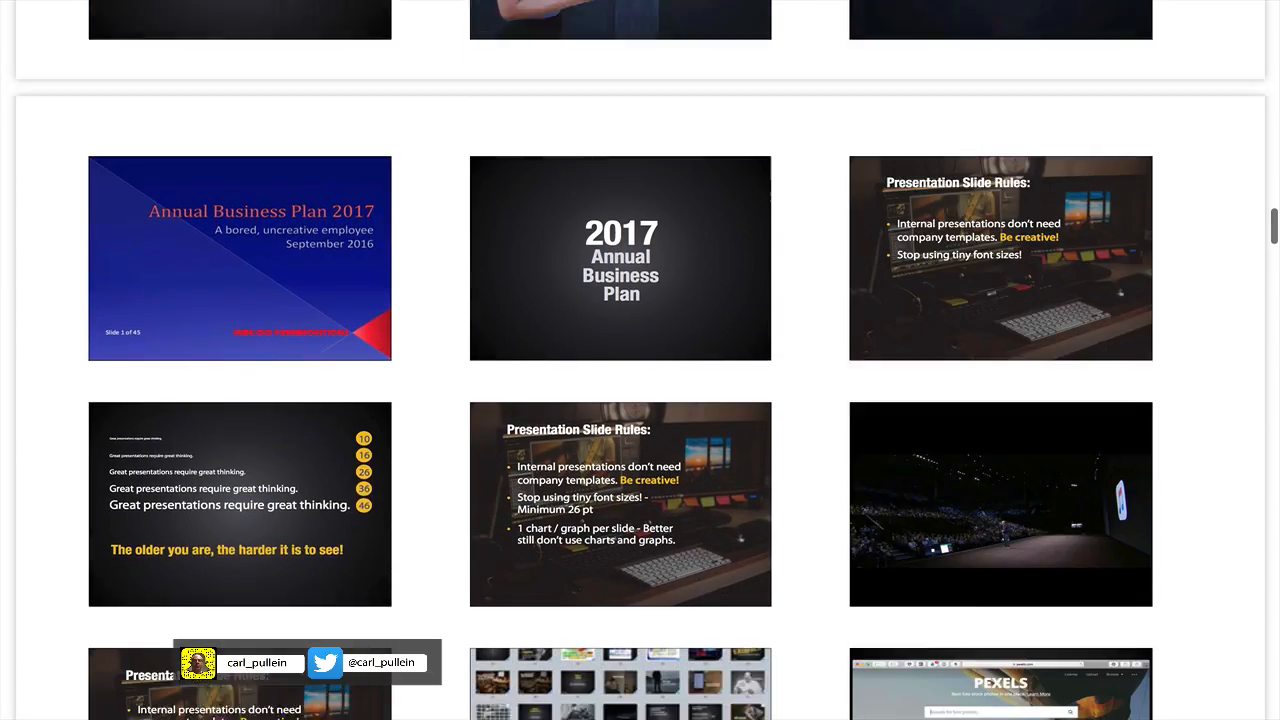
scroll("down", 3)
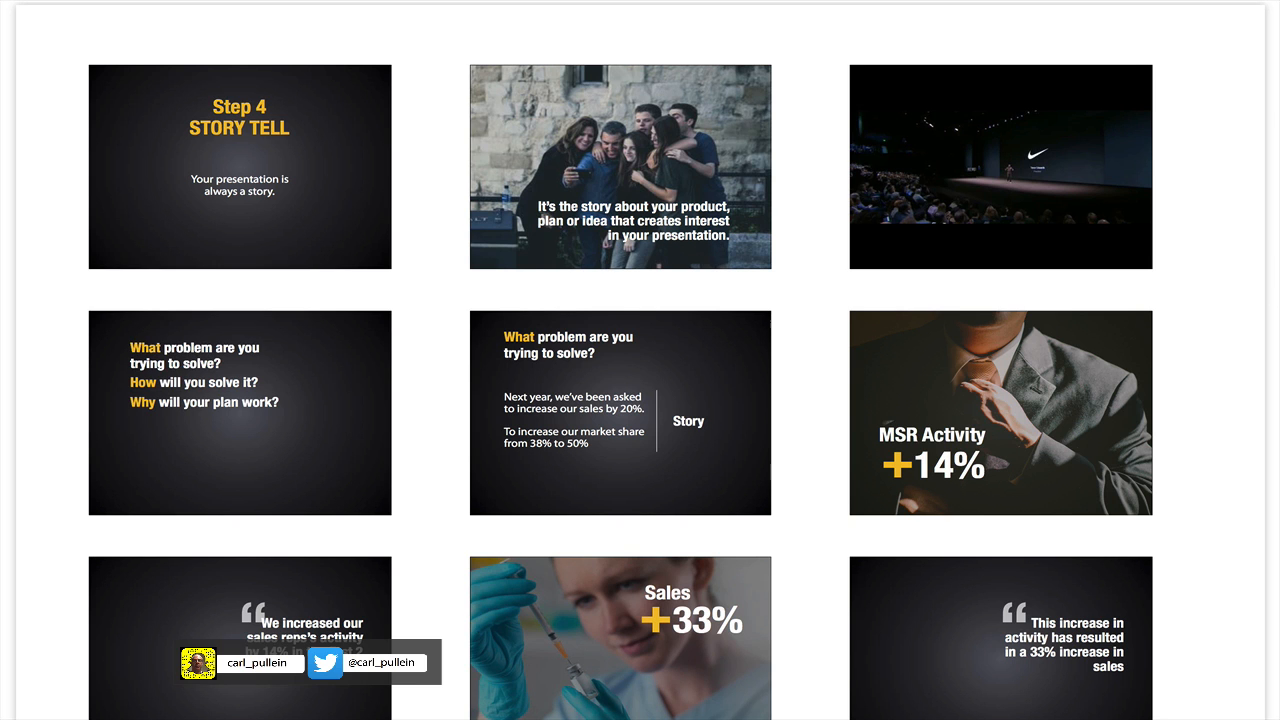
Continue scrolling until the Step 5 SPEAK and language slides are shown
scroll("down", 3)
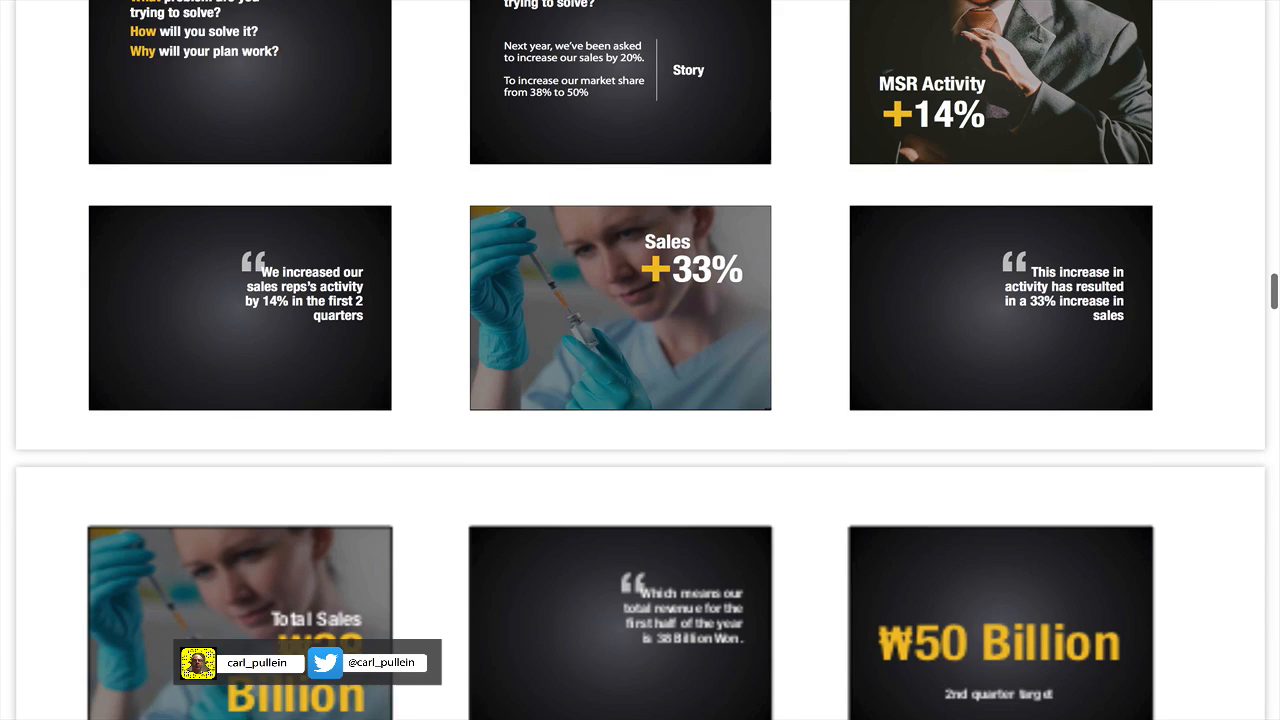
scroll("down", 3)
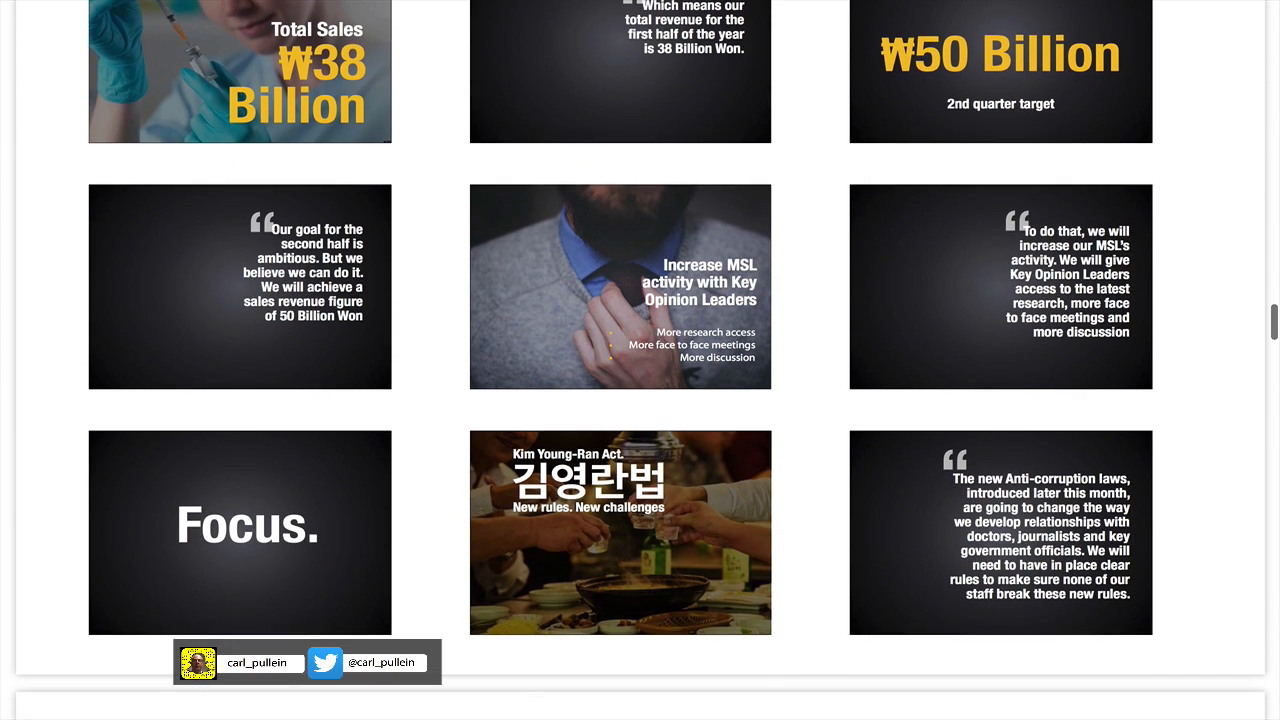
scroll("down", 3)
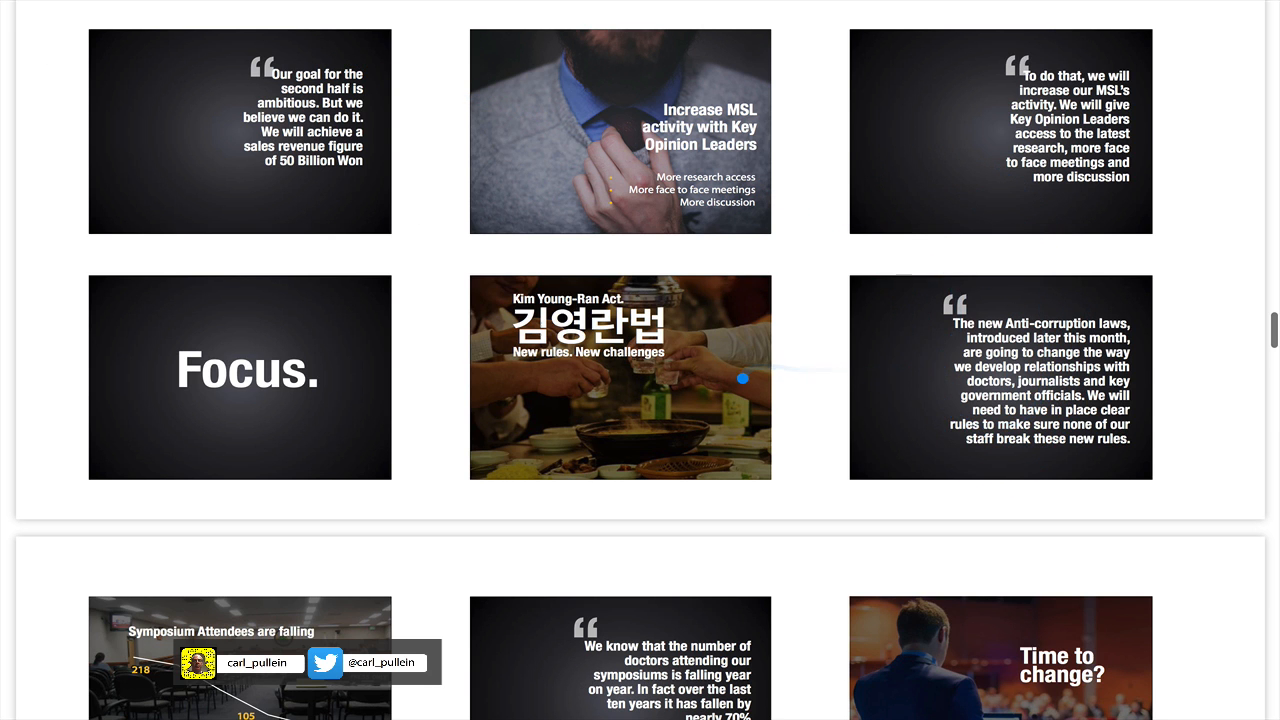
scroll("down", 3)
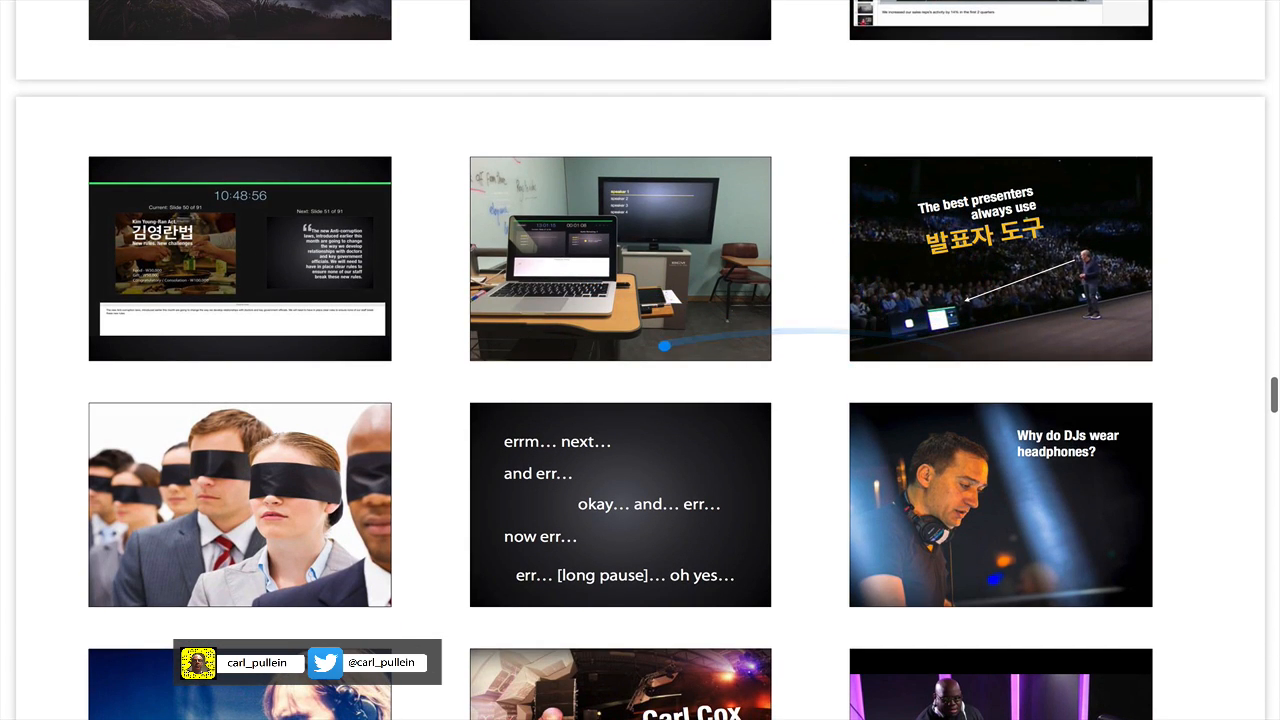
scroll("down", 3)
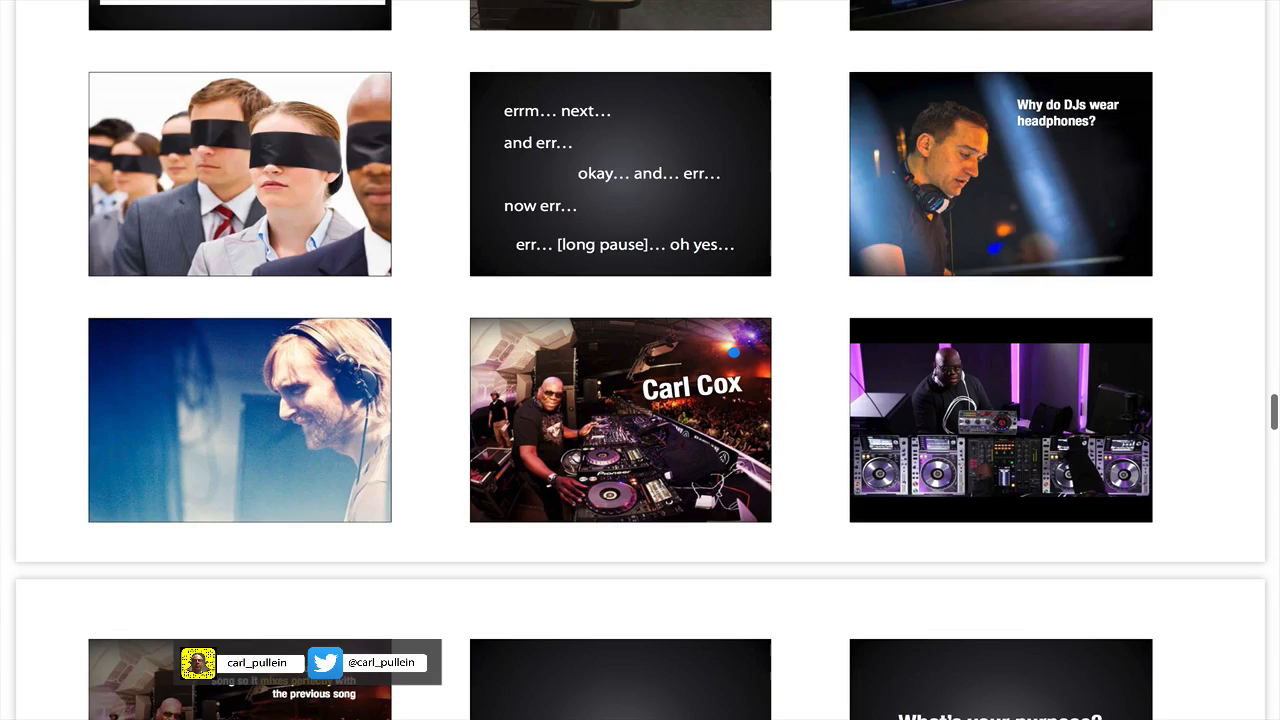
scroll("down", 3)
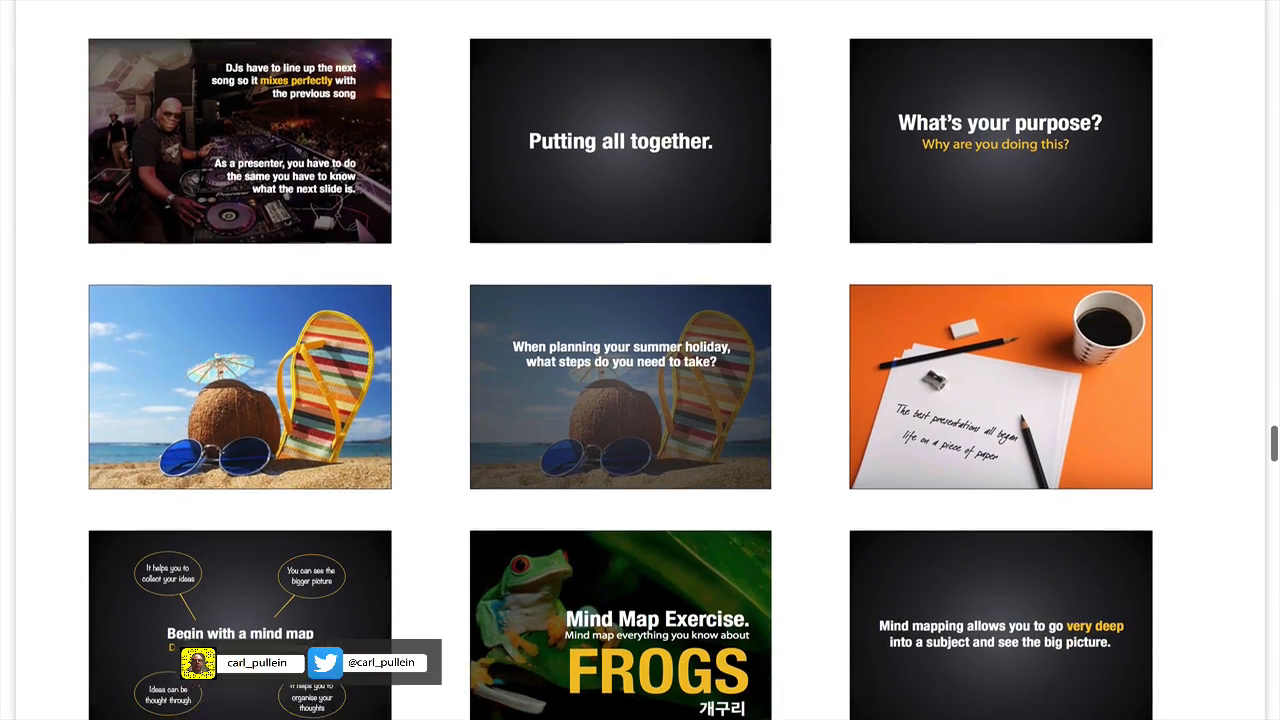
scroll("down", 3)
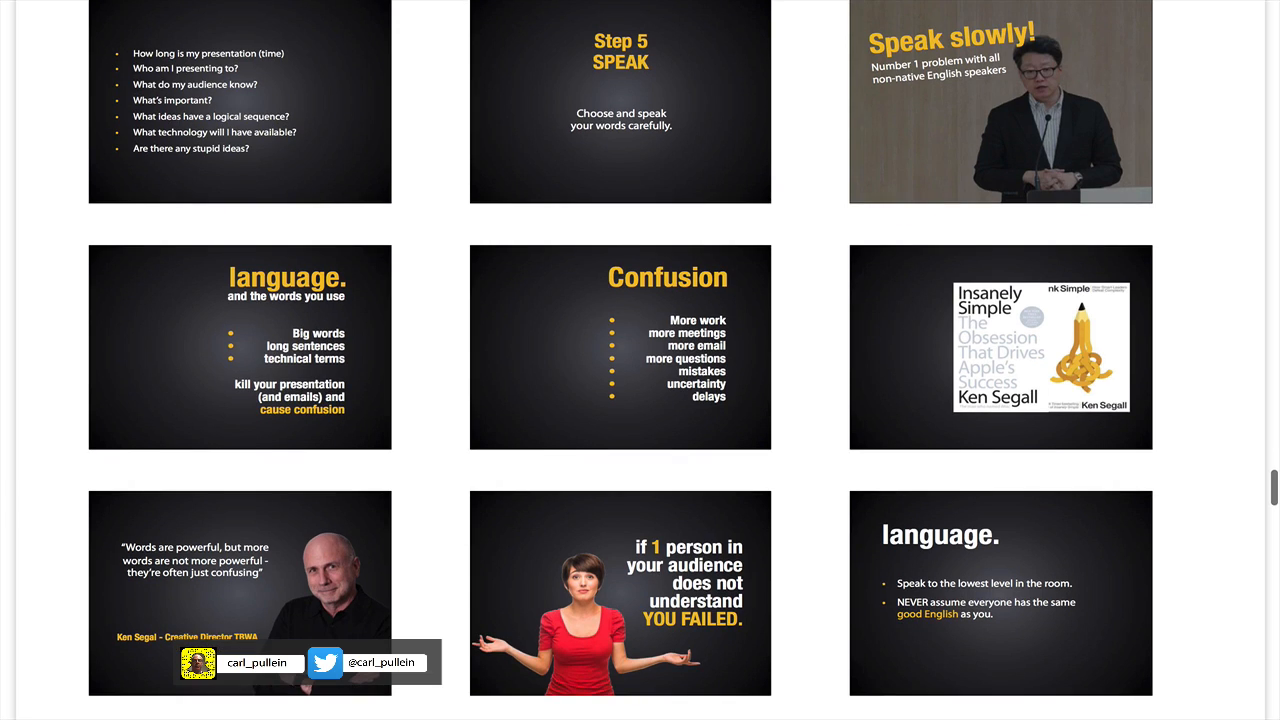
Scroll on through Step 6 CONNECT to the Step 7 BE CREATIVE summary slide
scroll("down", 3)
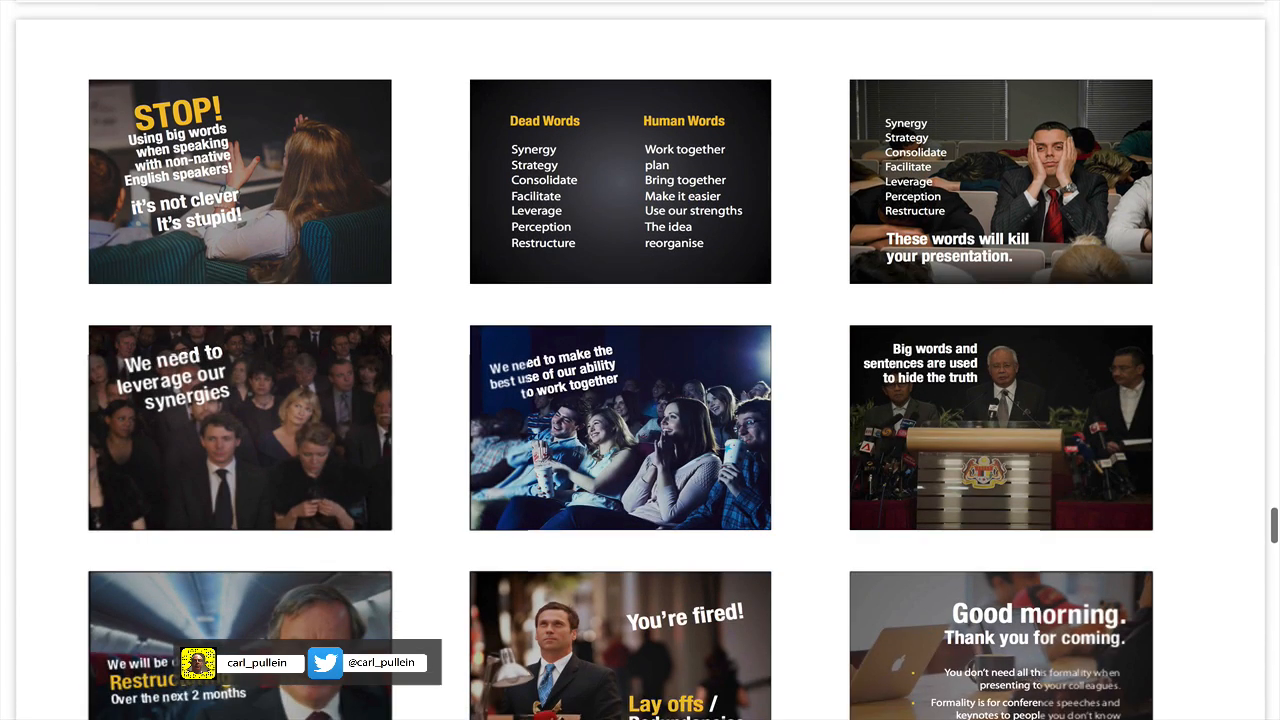
scroll("down", 3)
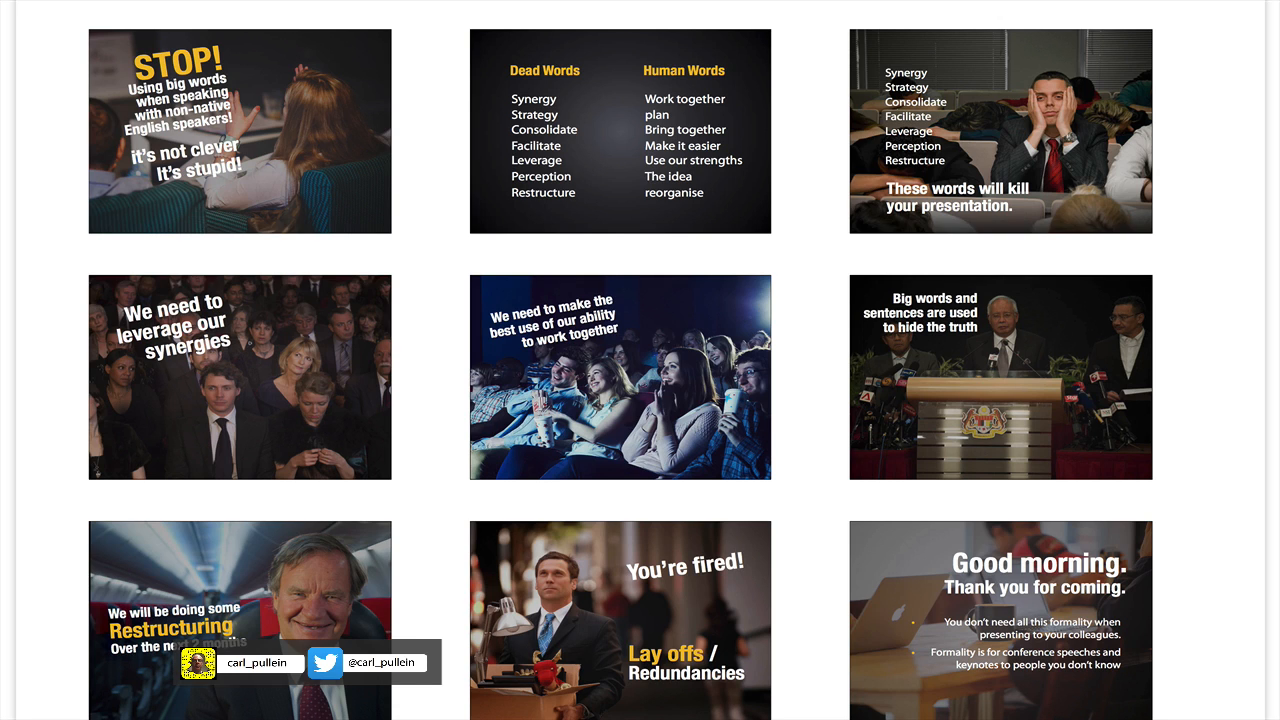
scroll("down", 3)
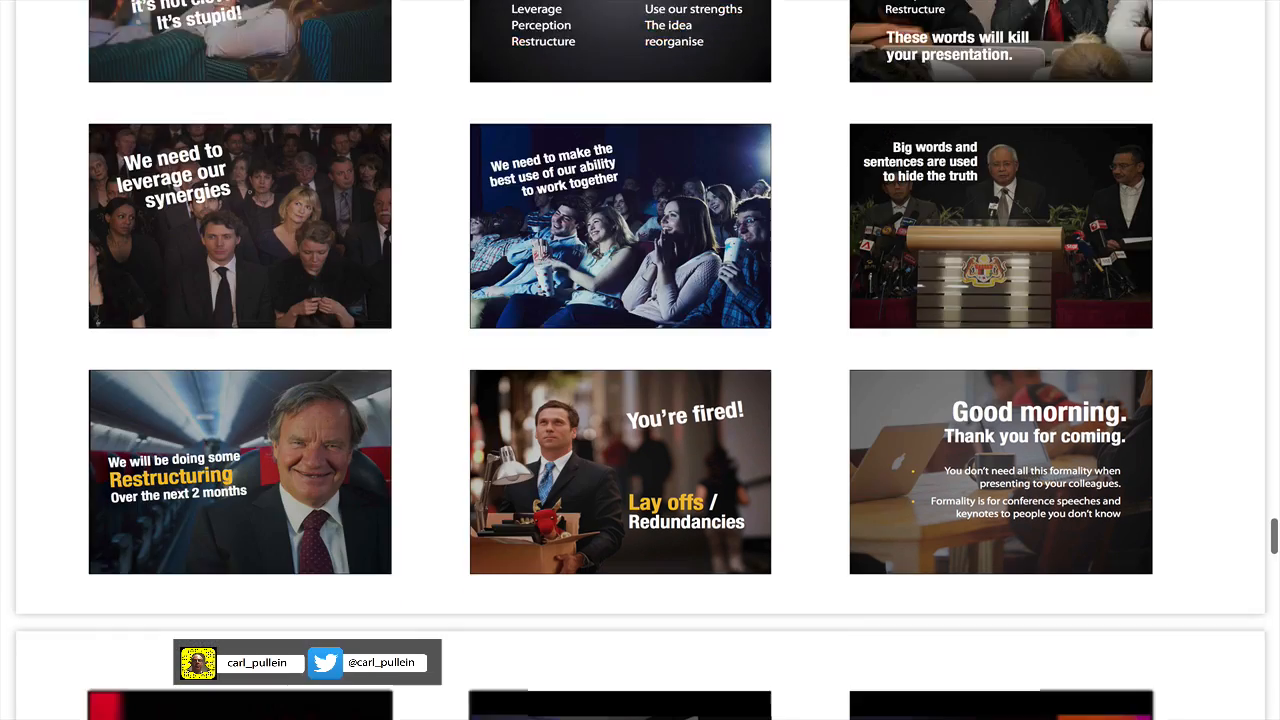
scroll("down", 3)
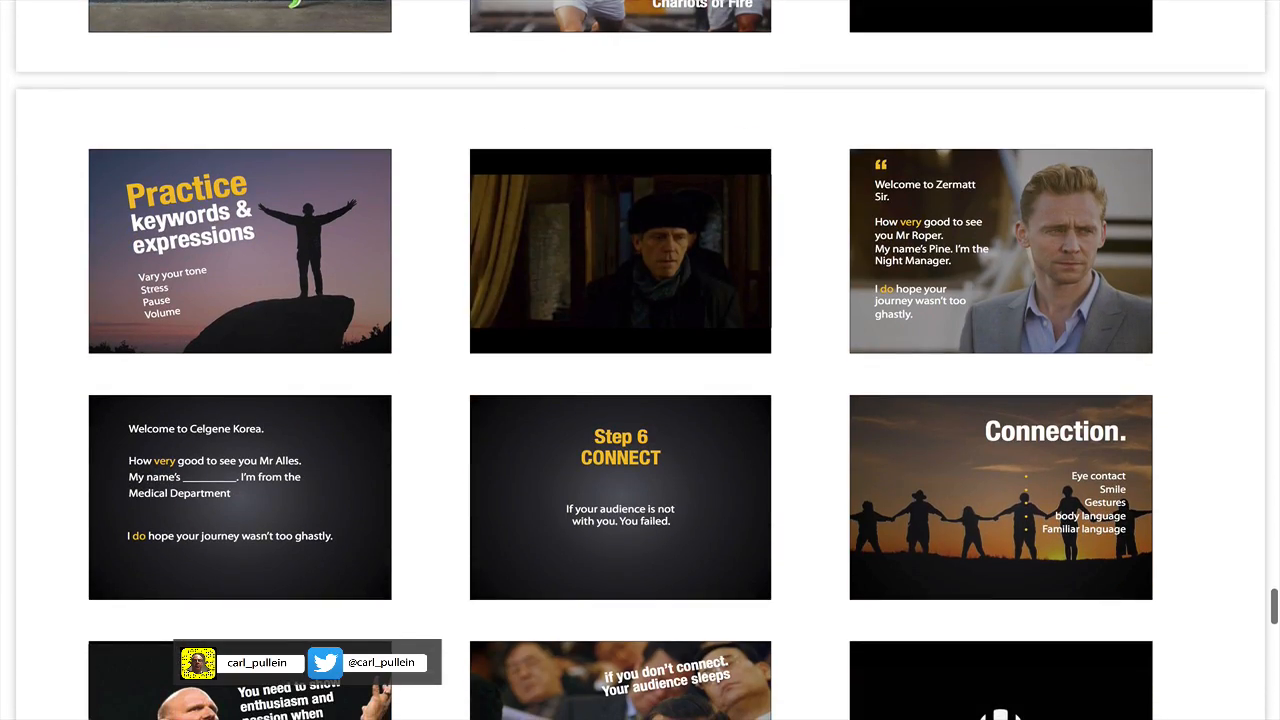
Scroll back through the deck past Step 4 toward the Step 1 DISCOVER slides
scroll("down", 3)
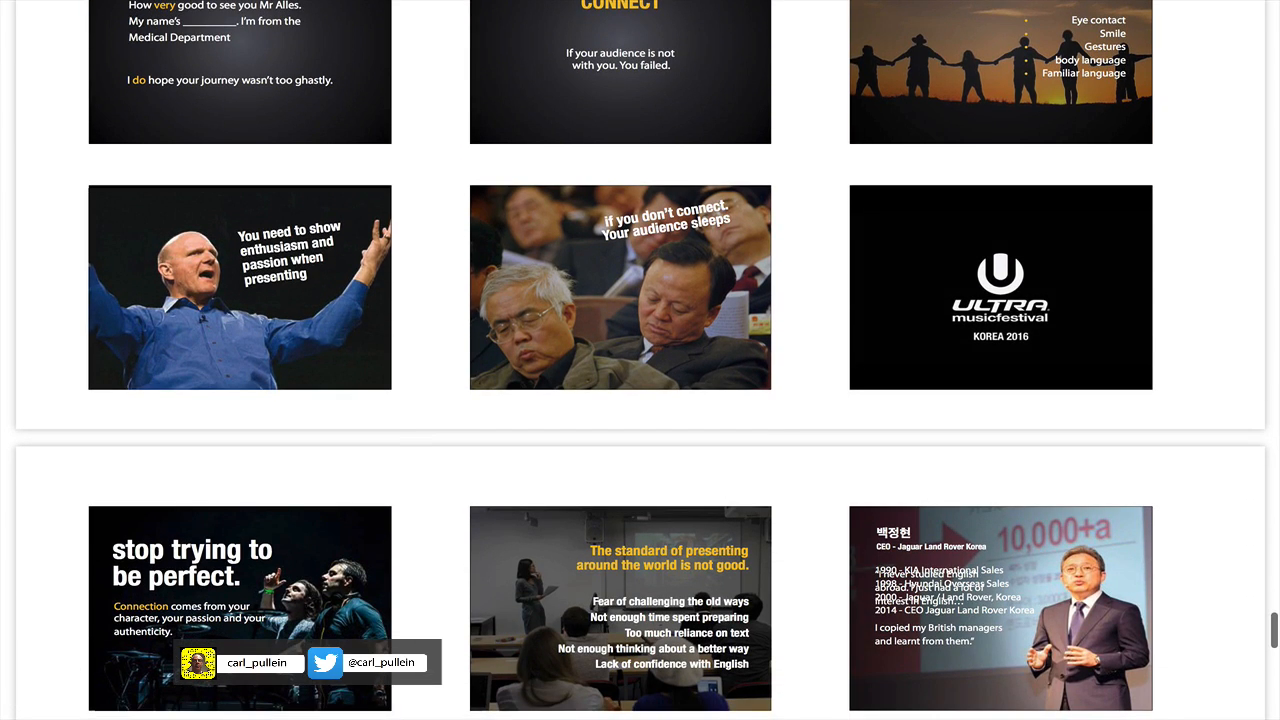
scroll("down", 3)
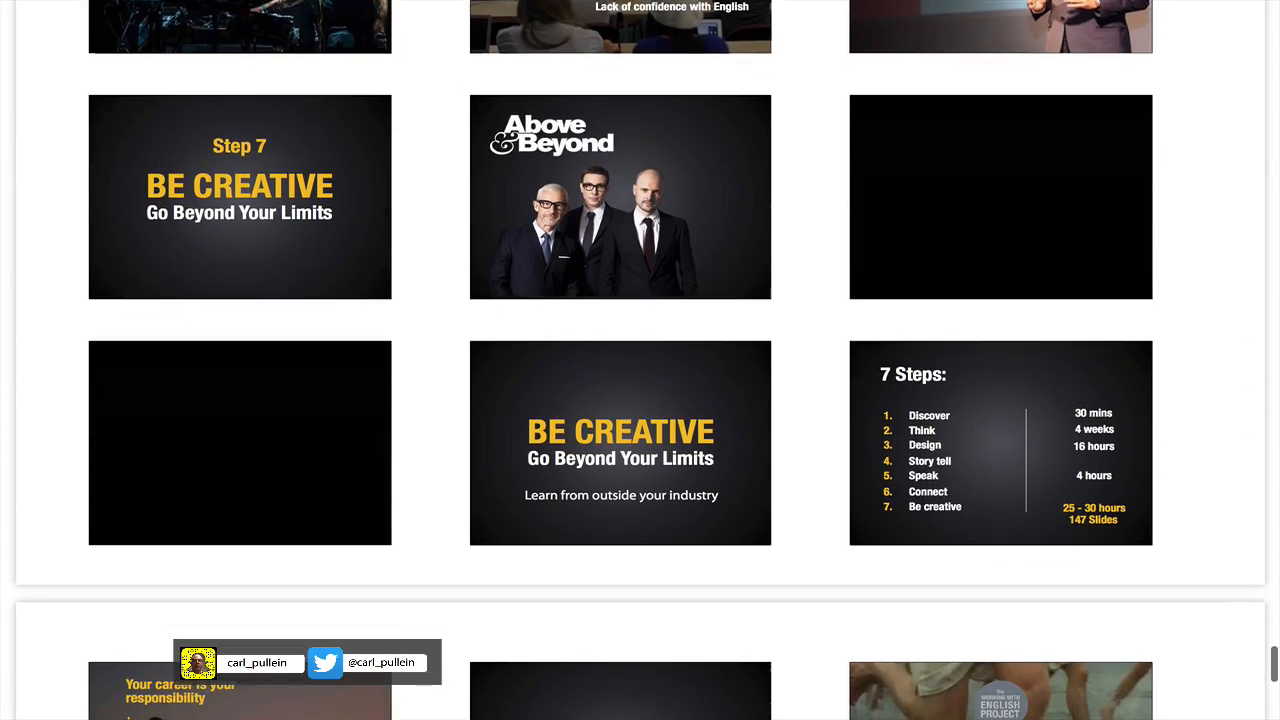
scroll("down", 3)
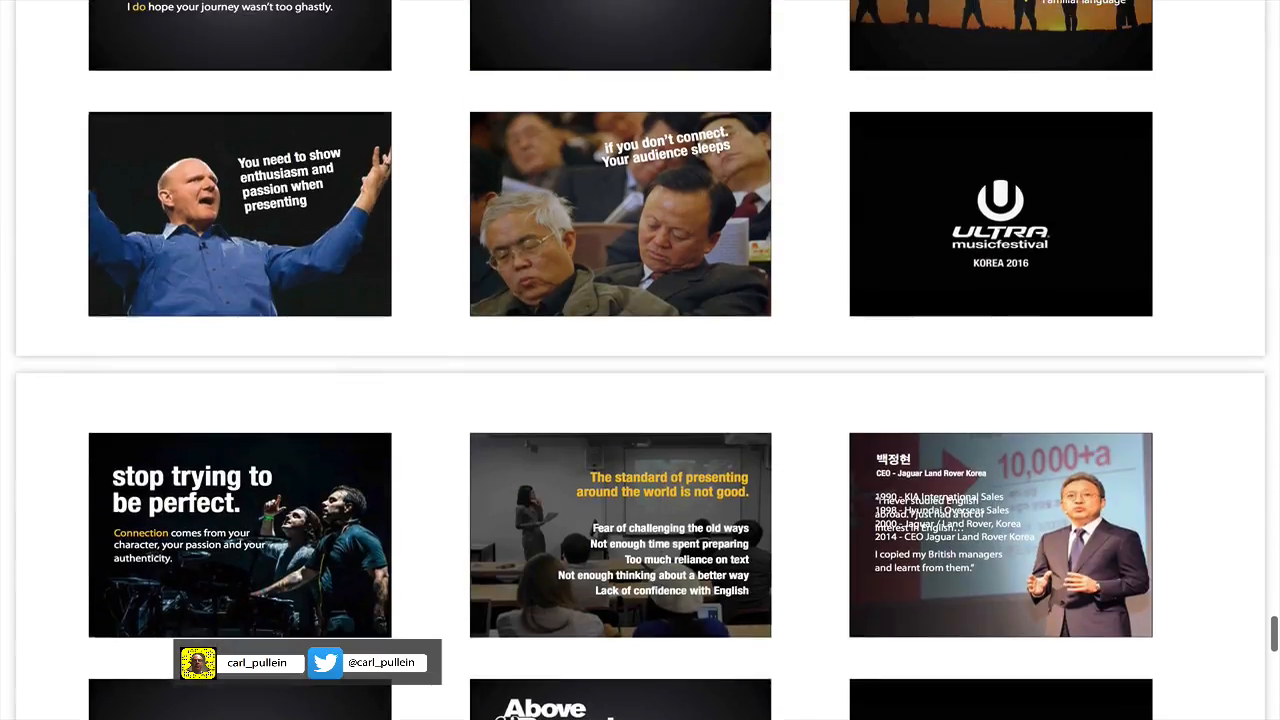
scroll("down", 3)
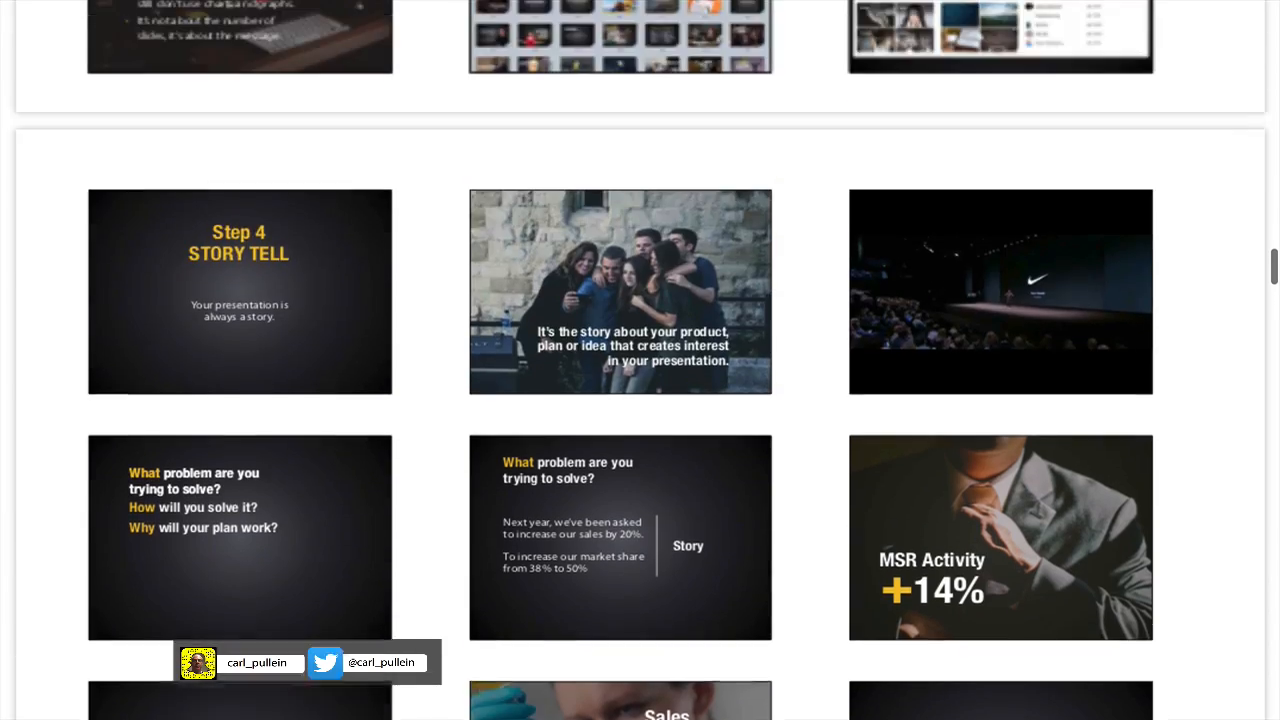
scroll("down", 3)
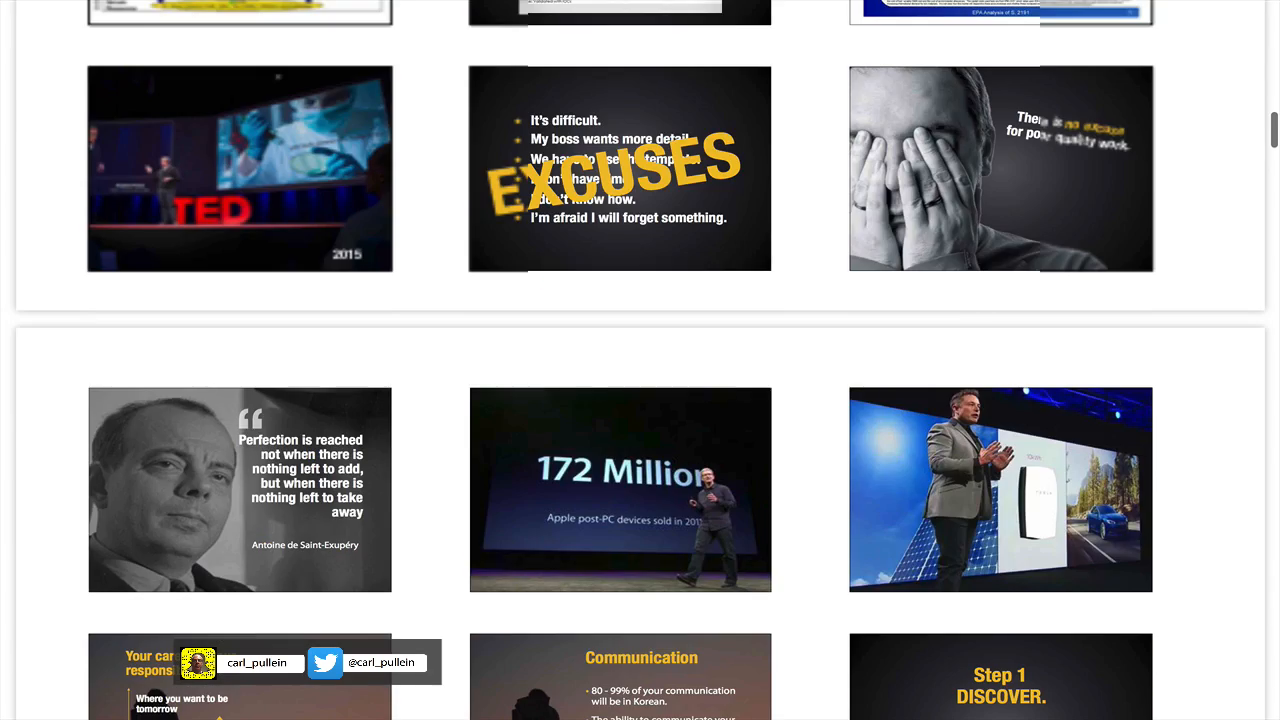